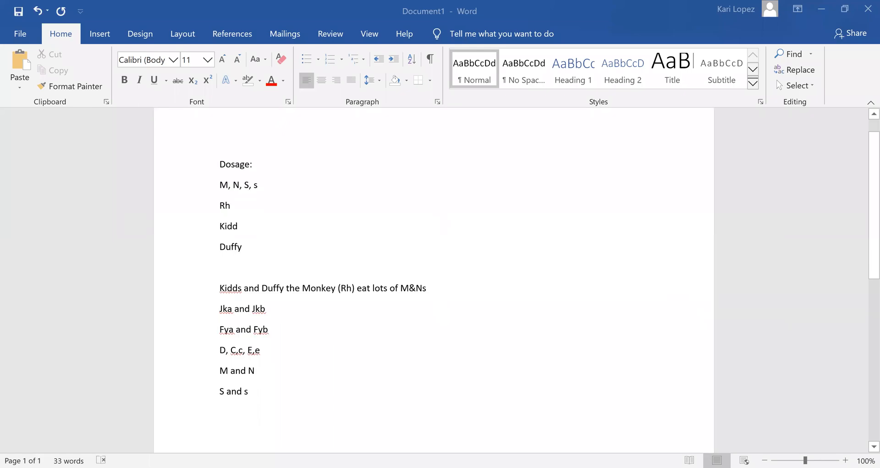
- Scroll the photographed page to bring the antibody panel table into view
scroll(up, 3)
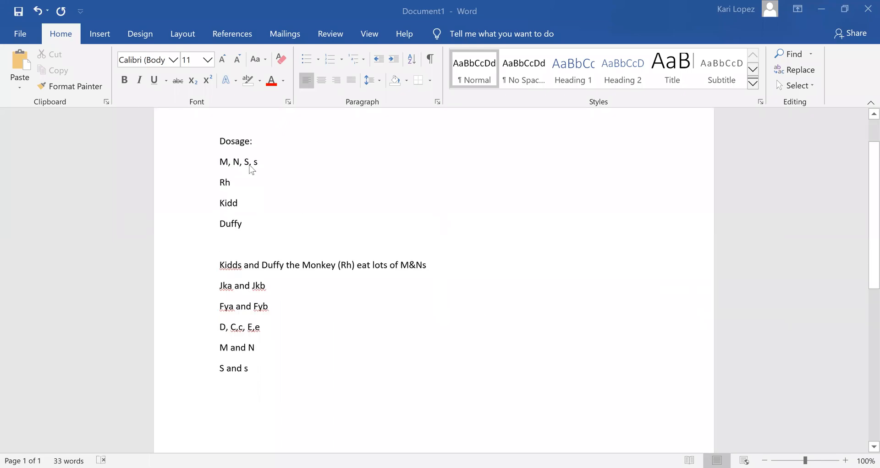
mouse_move(318, 194)
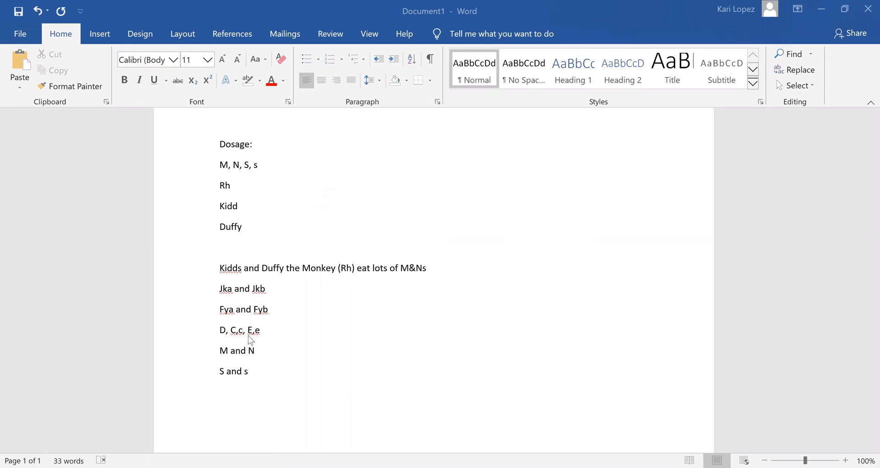
mouse_move(224, 303)
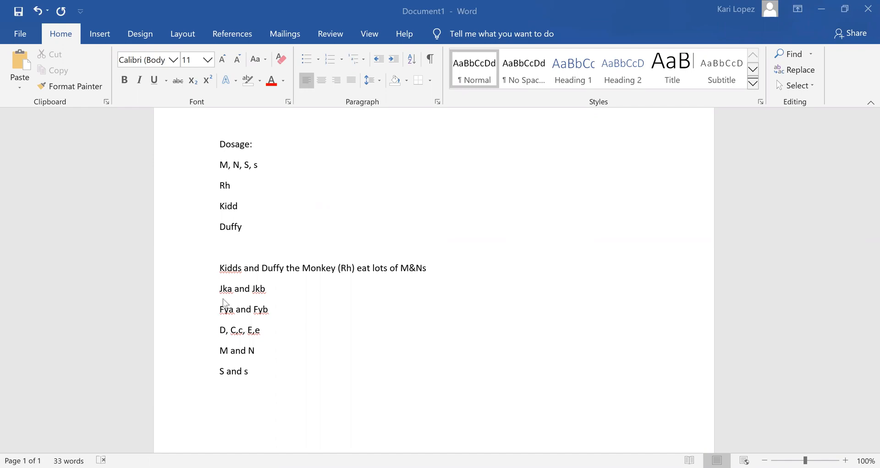
mouse_move(221, 299)
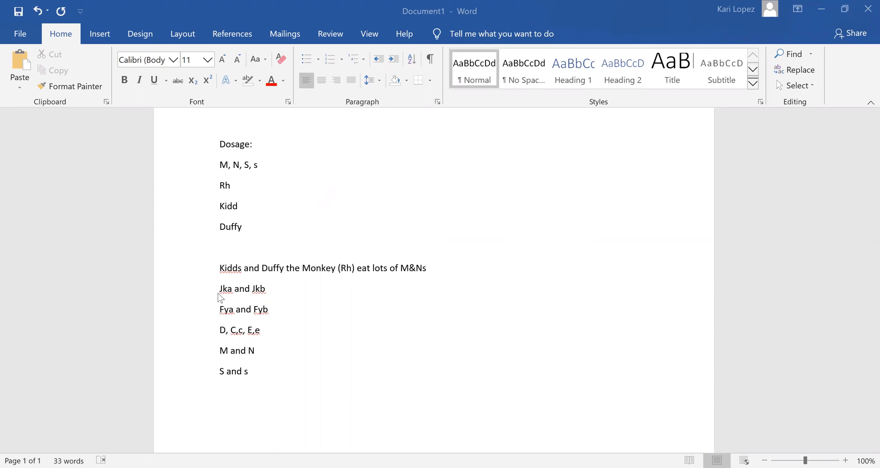
mouse_move(208, 321)
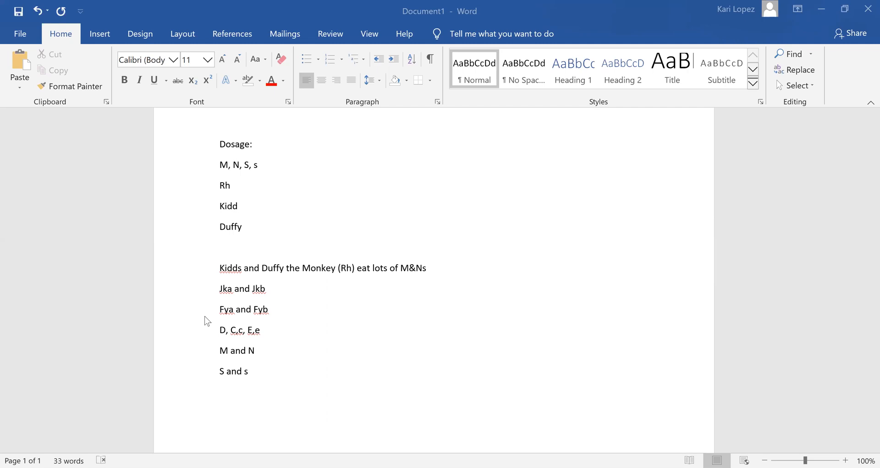
mouse_move(252, 191)
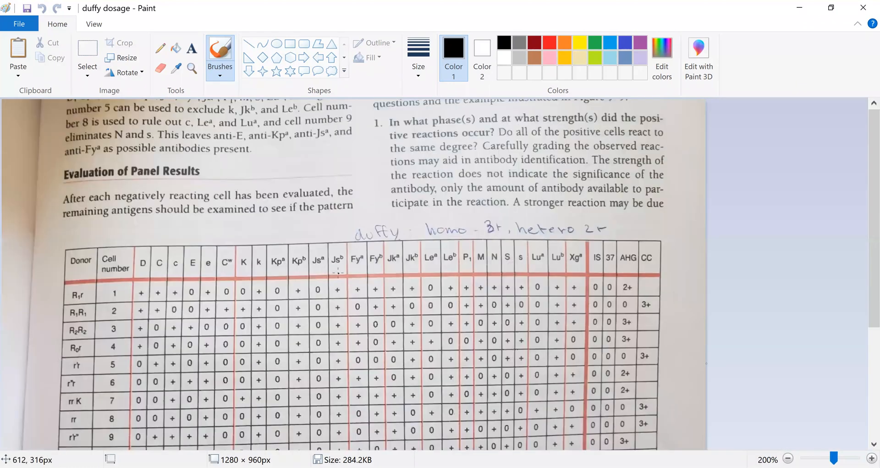
mouse_move(170, 179)
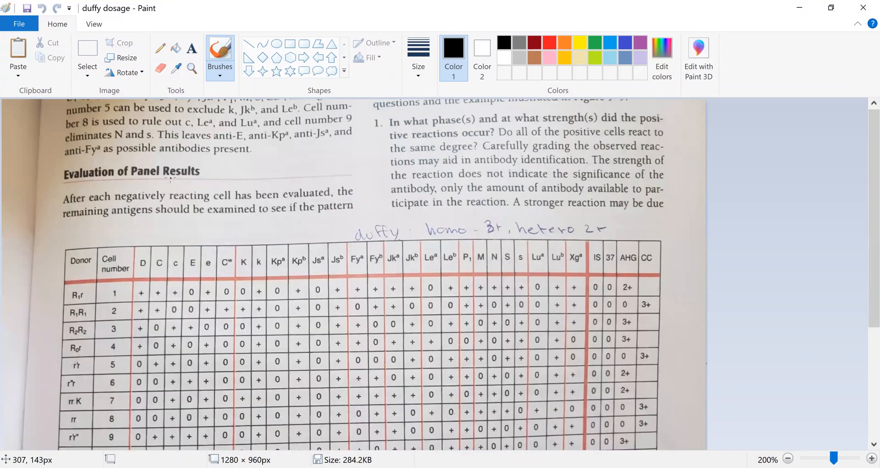
mouse_move(148, 246)
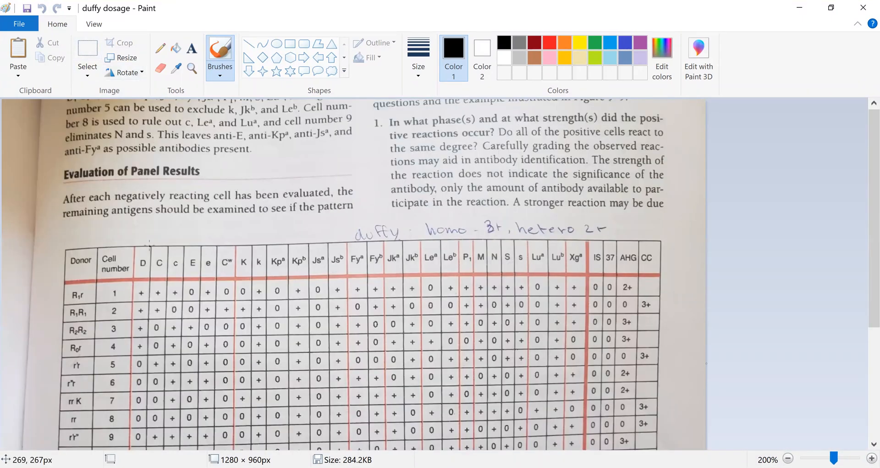
scroll(down, 3)
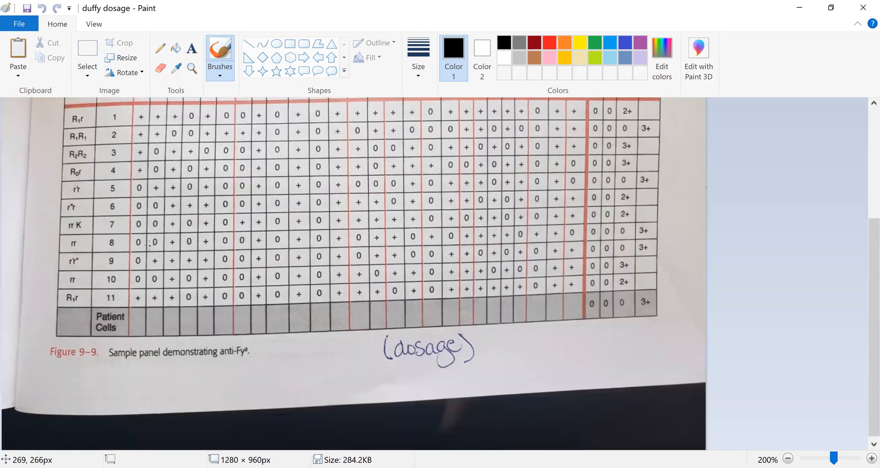
scroll(up, 3)
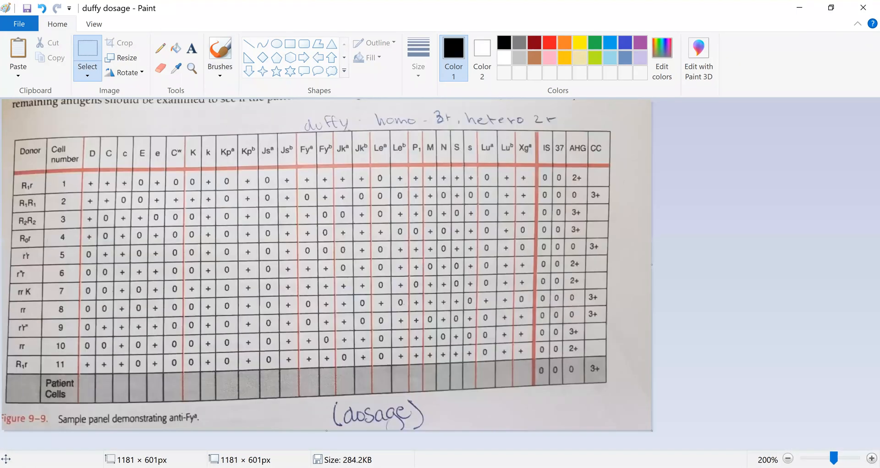
mouse_move(594, 267)
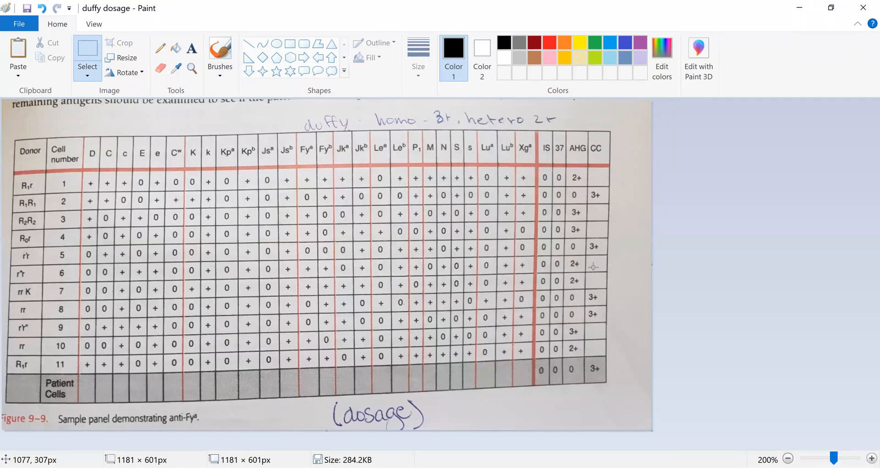
mouse_move(602, 121)
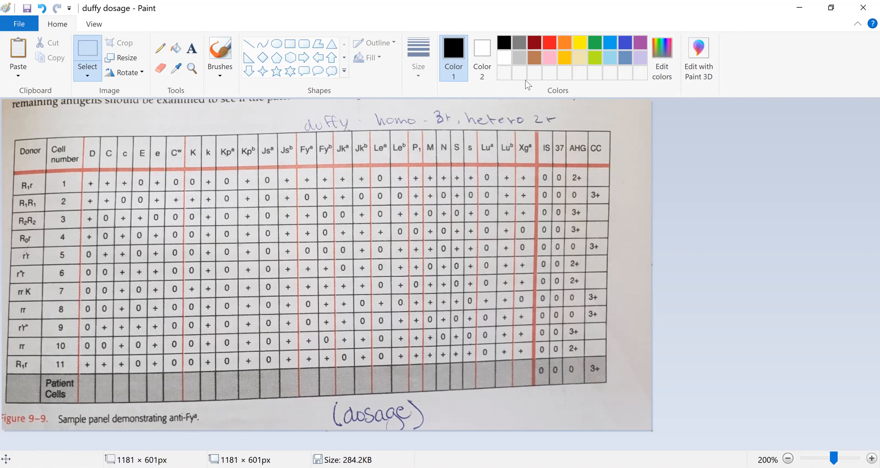
mouse_move(542, 51)
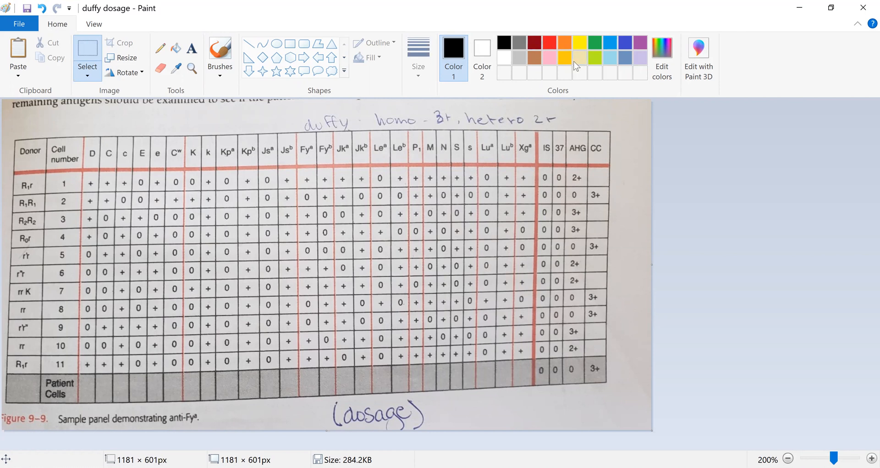
mouse_move(572, 59)
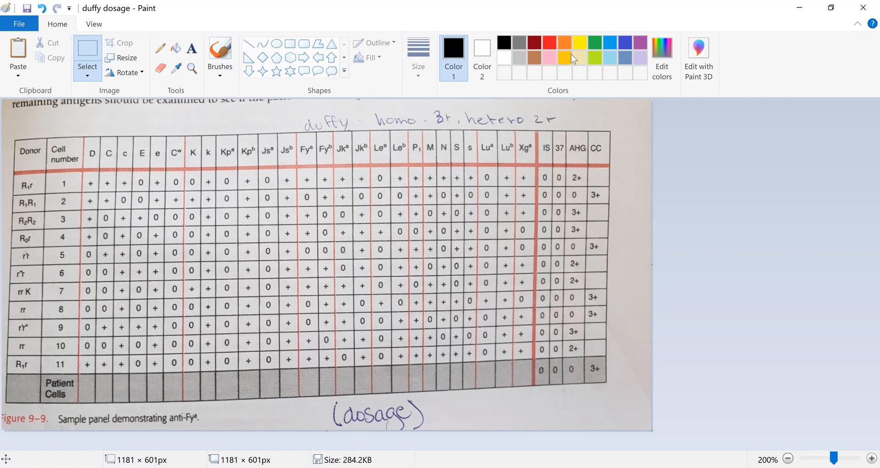
- Pick yellow as Color 1 and review the Size and Brushes options for the markup brush
click(580, 43)
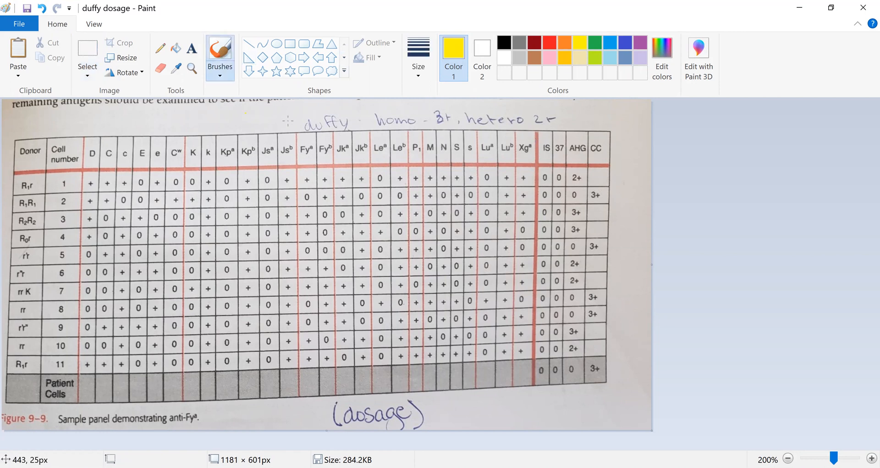
mouse_move(404, 119)
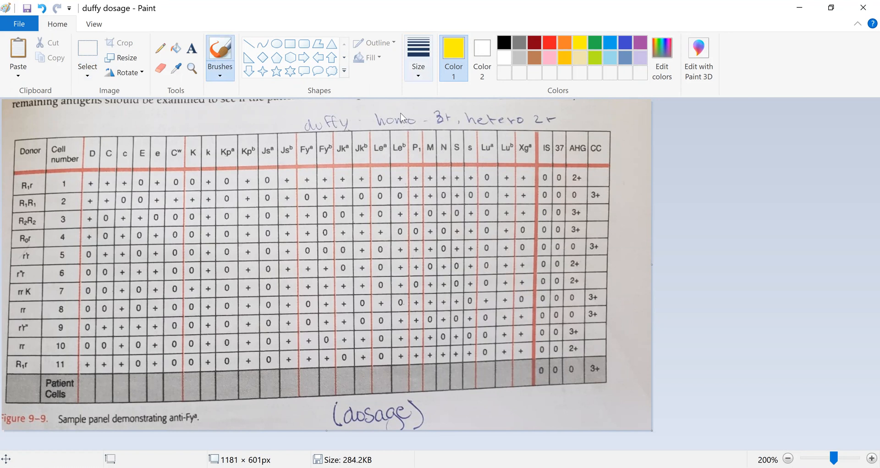
click(418, 56)
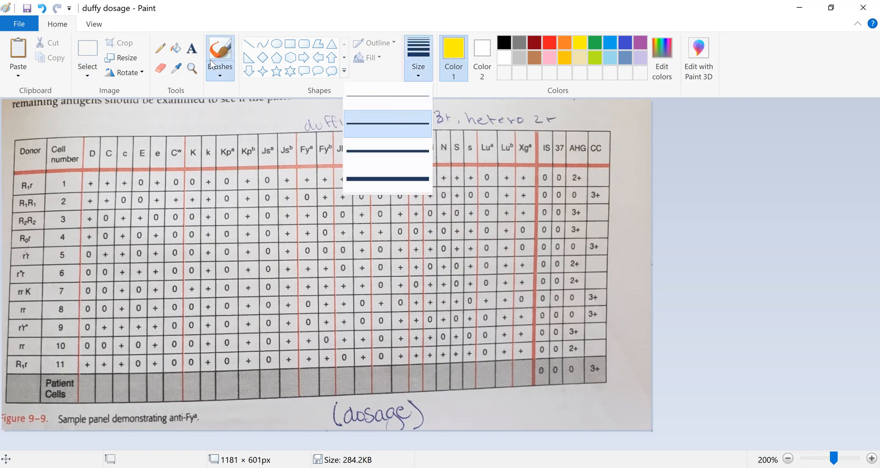
click(220, 56)
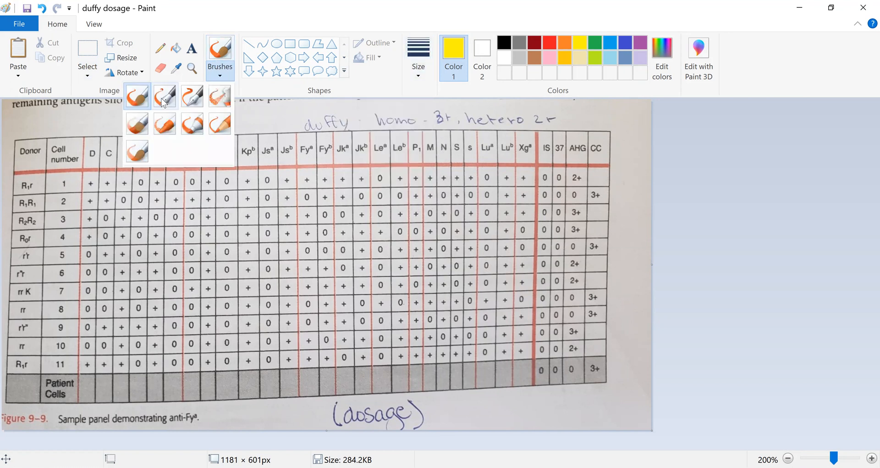
mouse_move(165, 156)
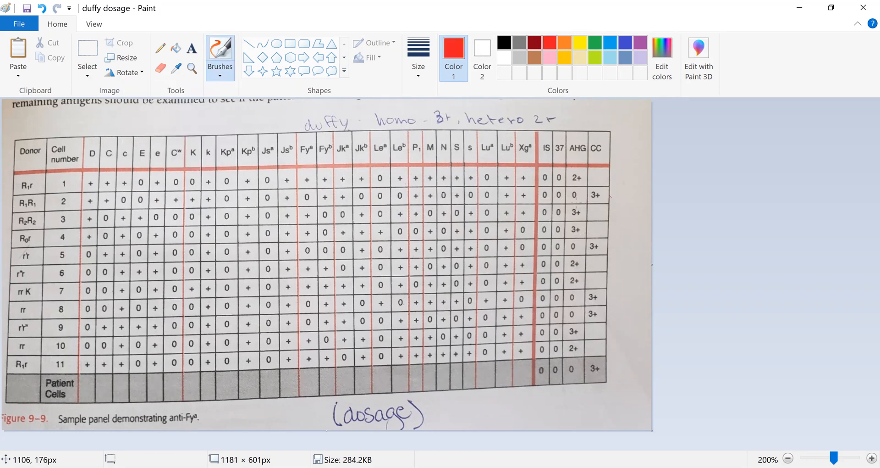
mouse_move(584, 180)
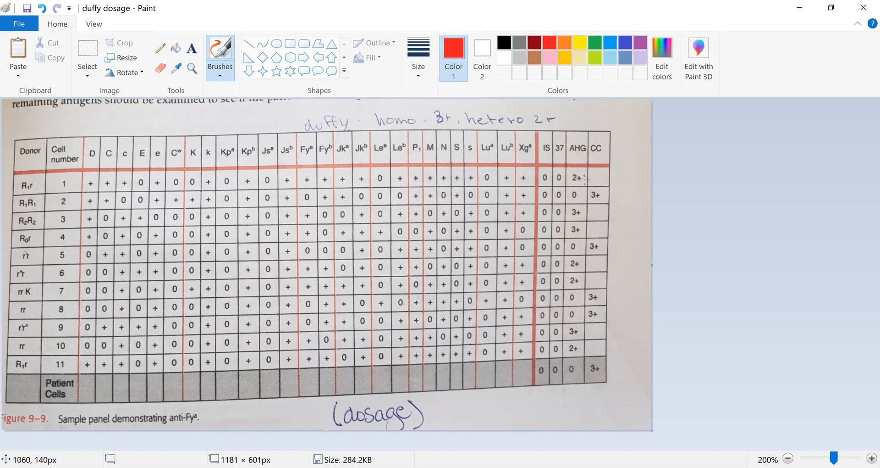
mouse_move(584, 179)
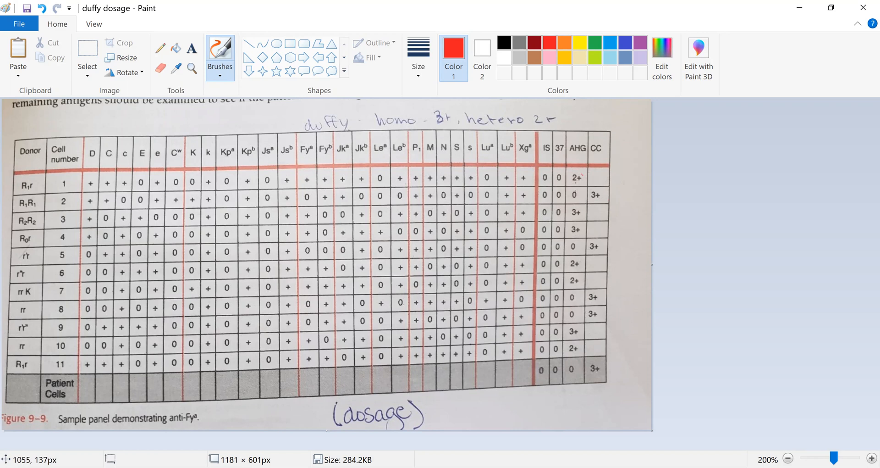
mouse_move(517, 196)
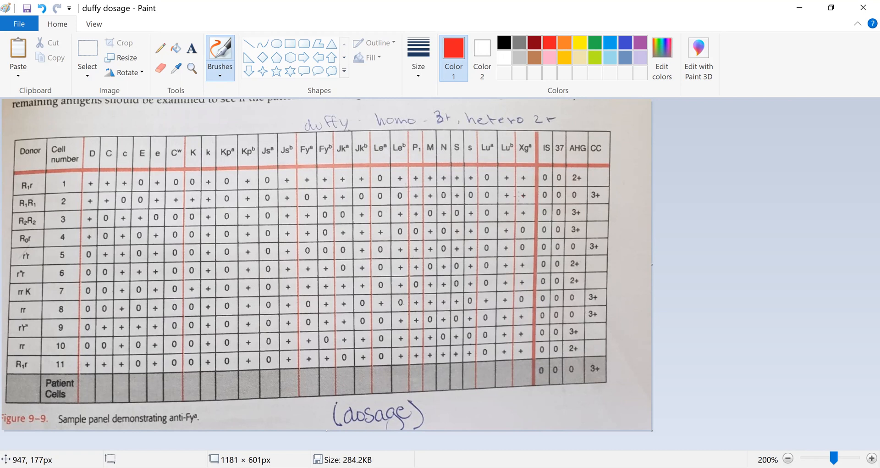
mouse_move(603, 193)
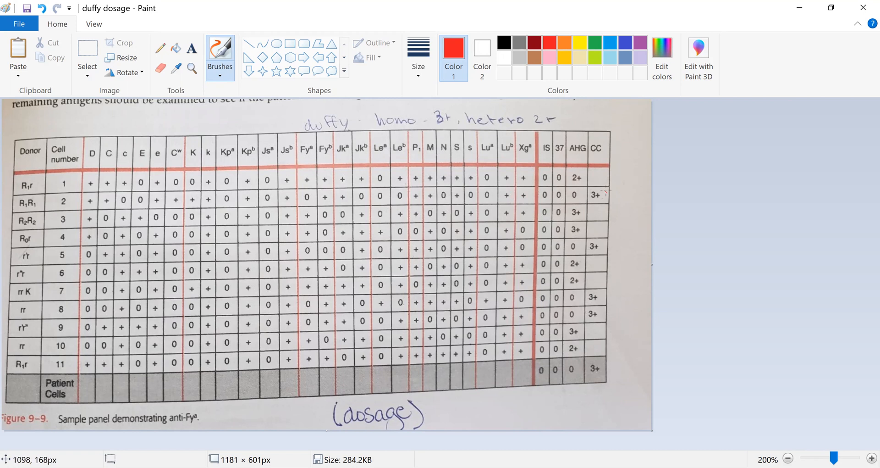
mouse_move(516, 185)
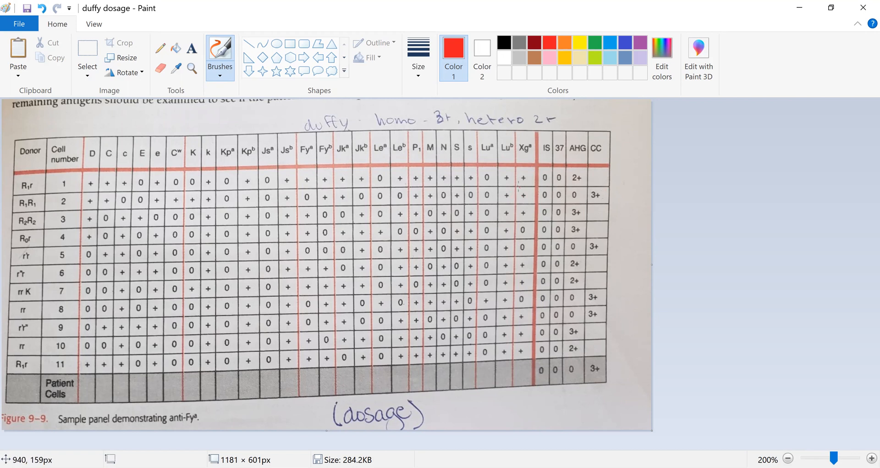
mouse_move(560, 194)
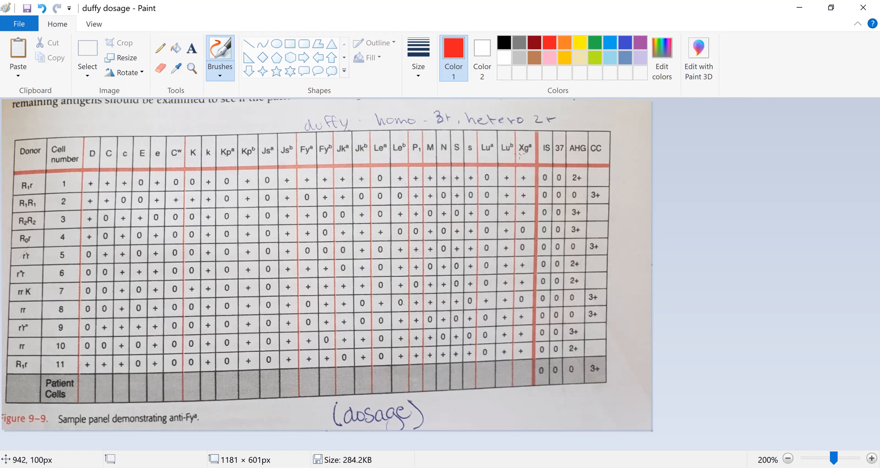
- Cross out the Xga antigen header in red
drag(520, 154, 528, 145)
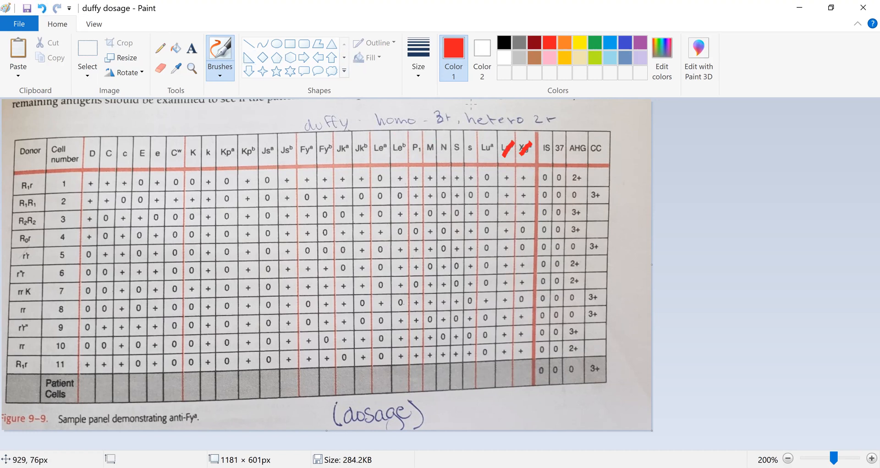
mouse_move(160, 124)
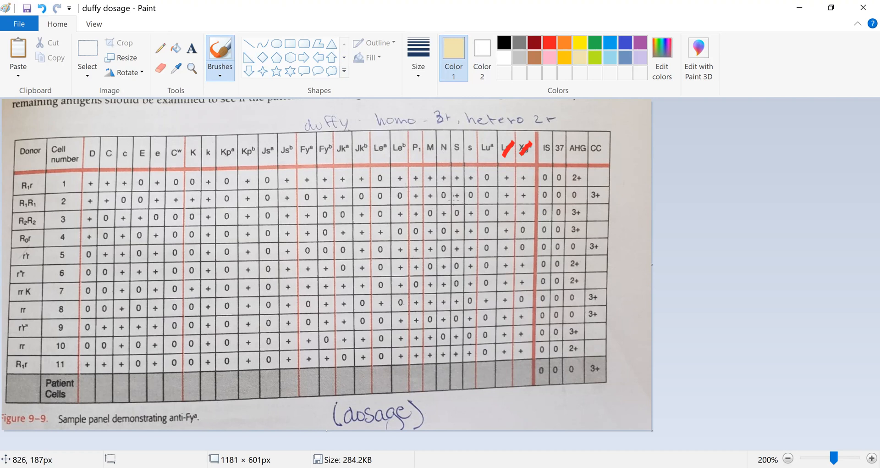
mouse_move(464, 199)
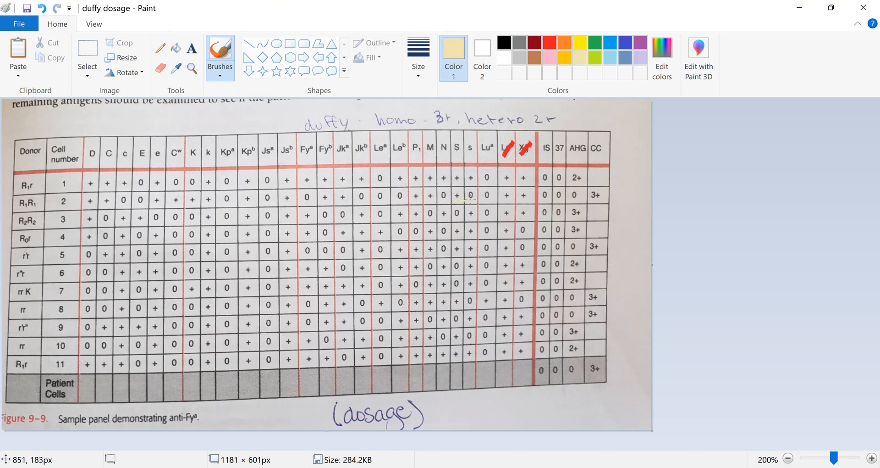
mouse_move(463, 199)
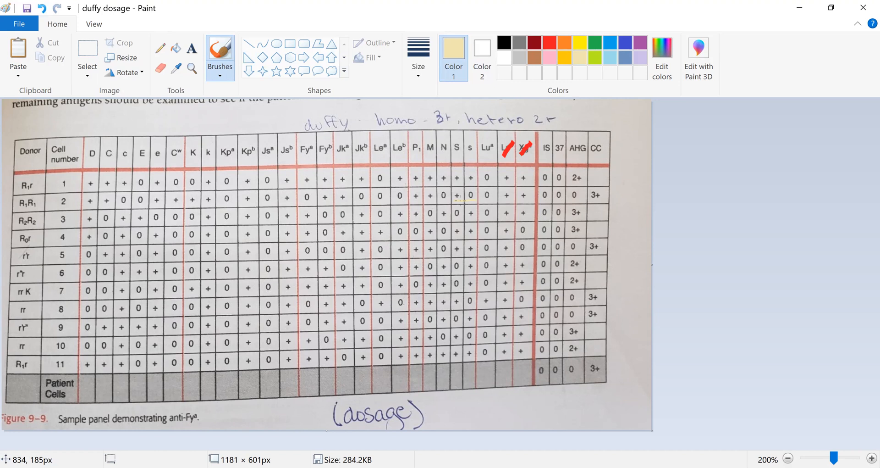
mouse_move(463, 198)
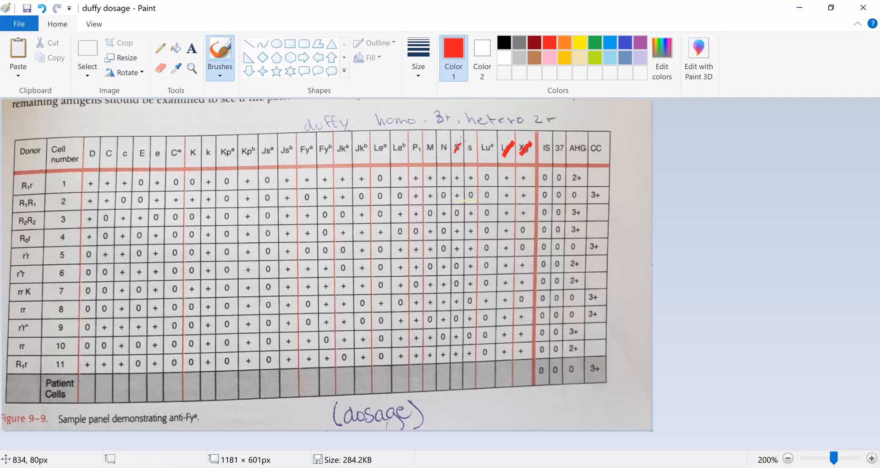
mouse_move(432, 209)
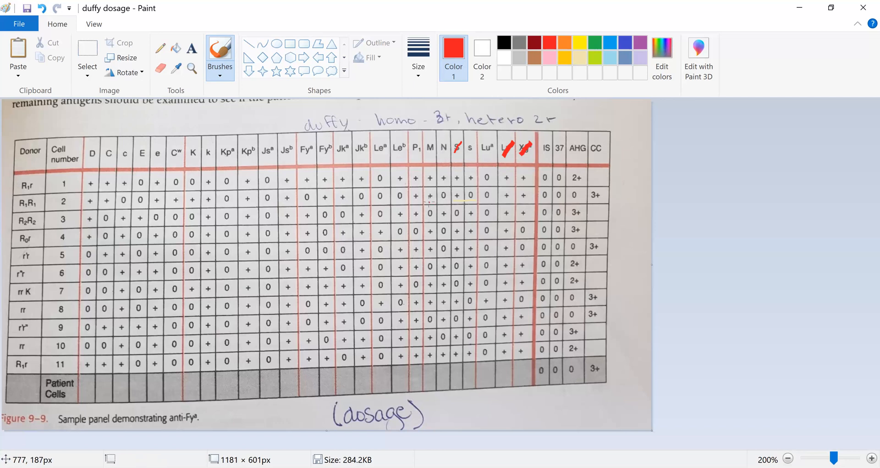
mouse_move(427, 201)
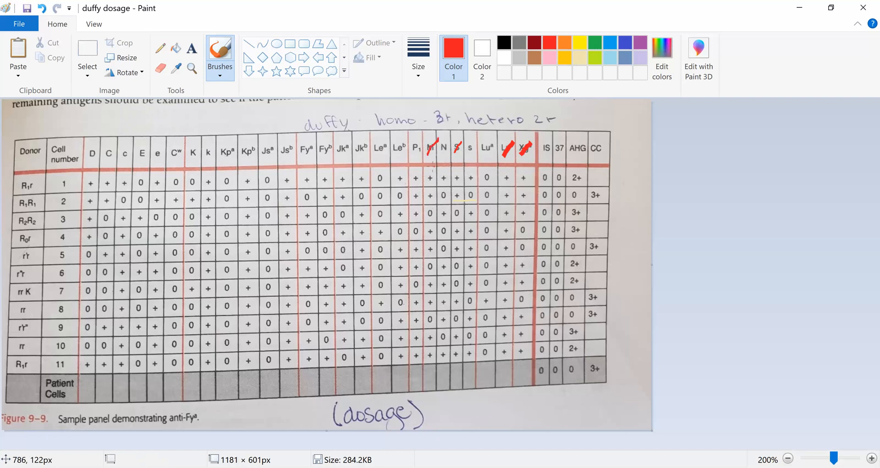
mouse_move(431, 167)
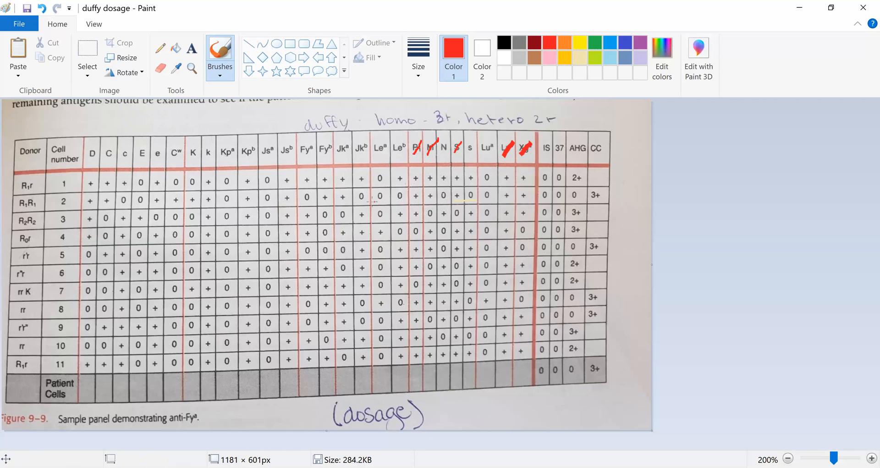
mouse_move(359, 199)
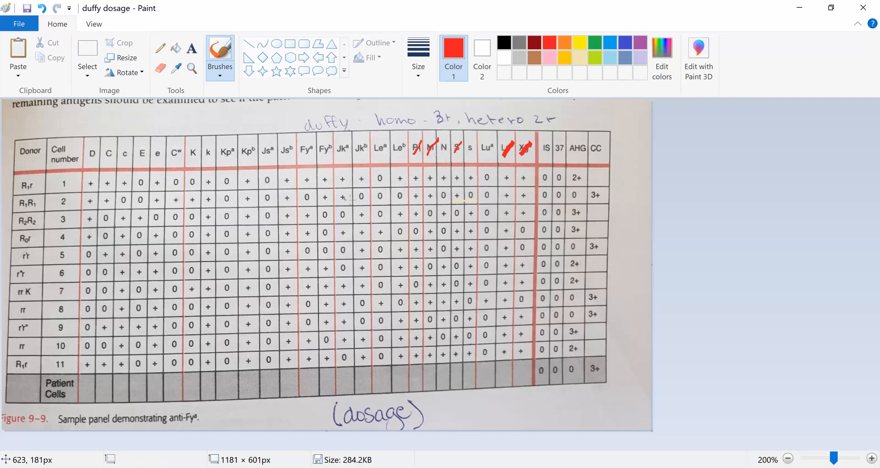
mouse_move(350, 199)
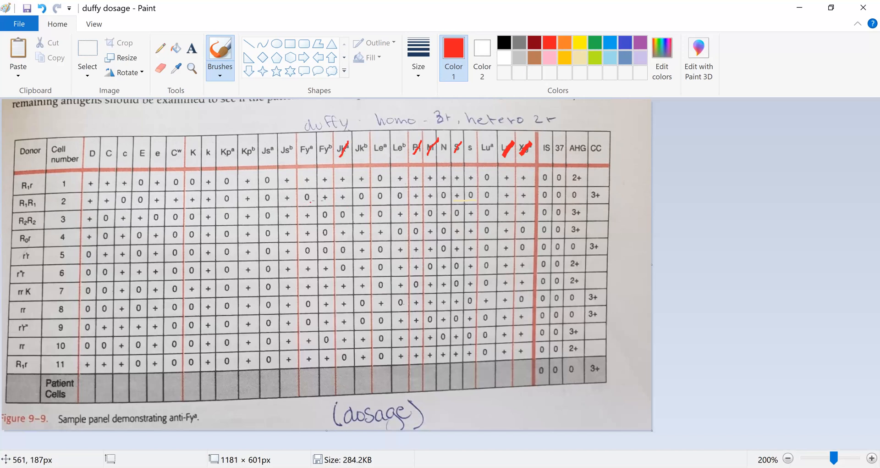
mouse_move(336, 198)
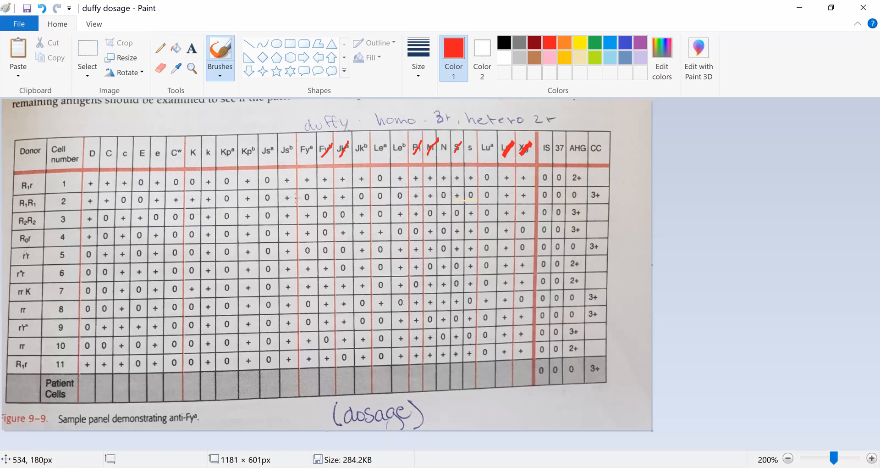
mouse_move(294, 198)
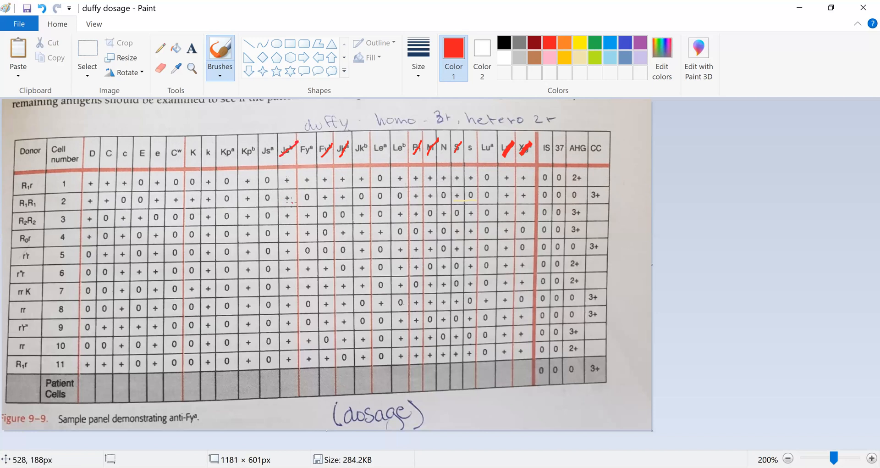
mouse_move(248, 200)
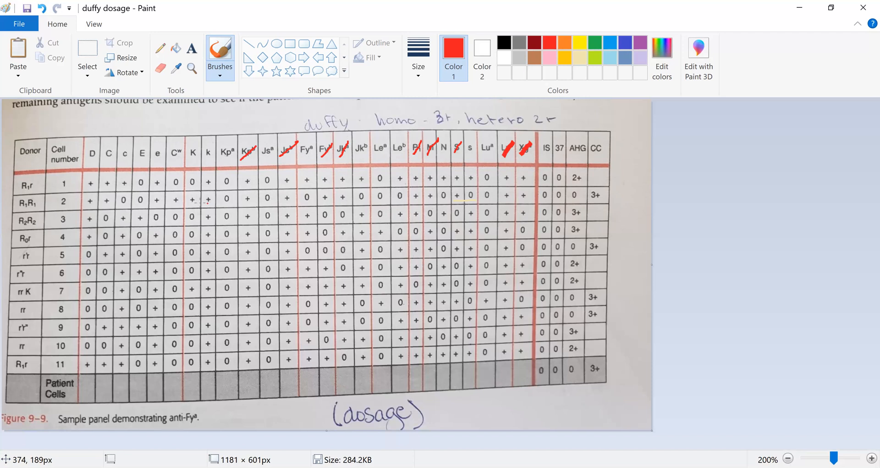
mouse_move(206, 201)
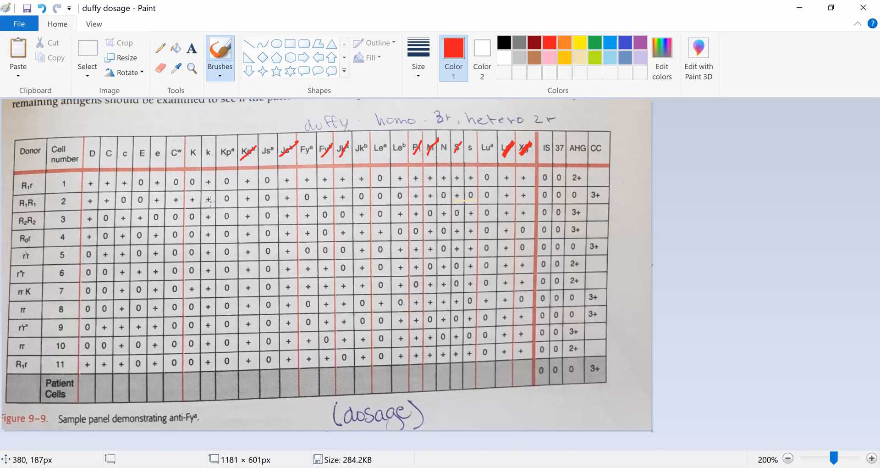
mouse_move(201, 202)
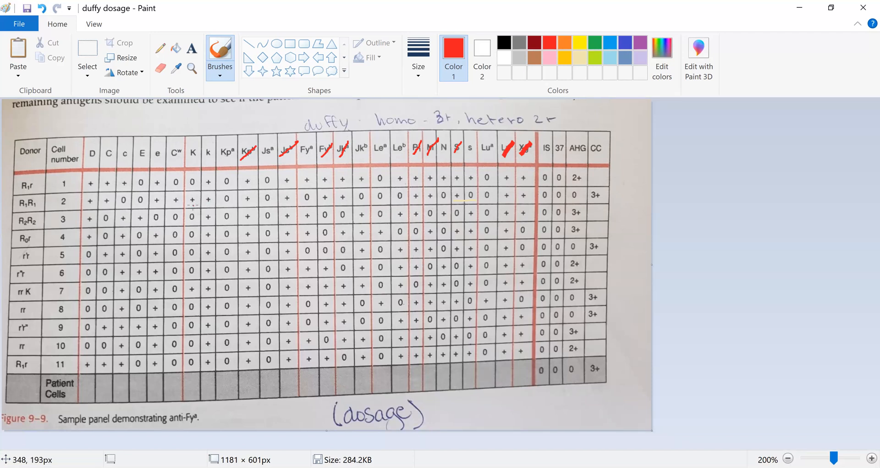
mouse_move(203, 201)
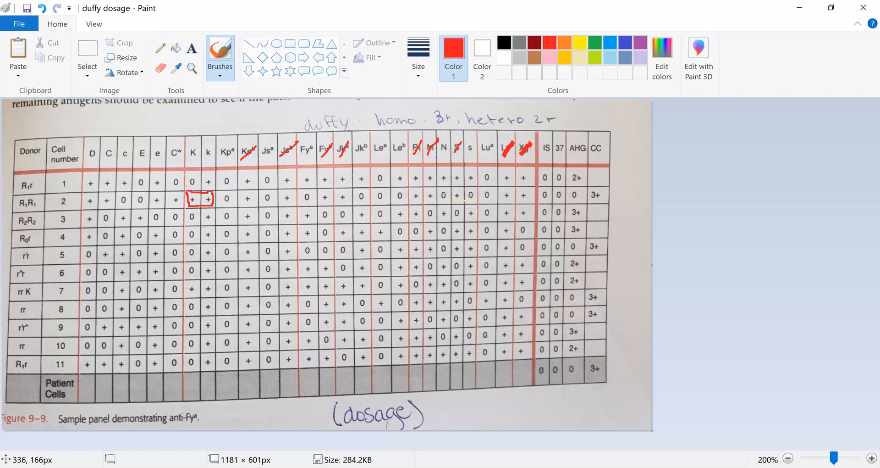
mouse_move(186, 202)
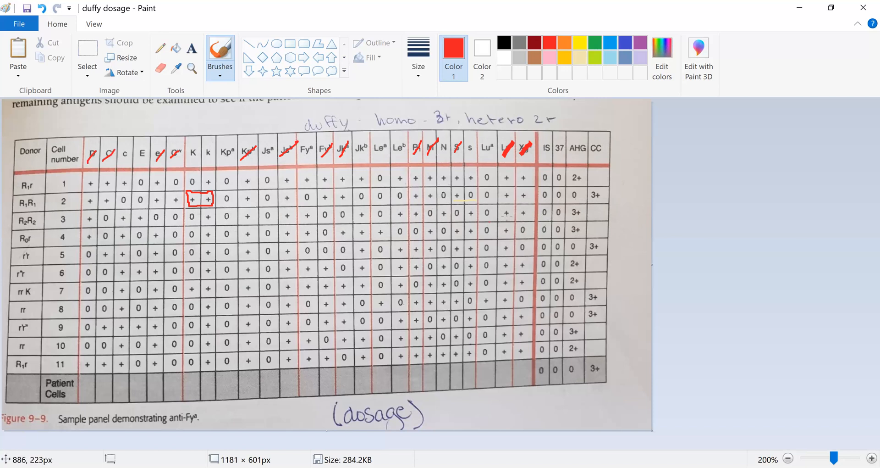
mouse_move(576, 245)
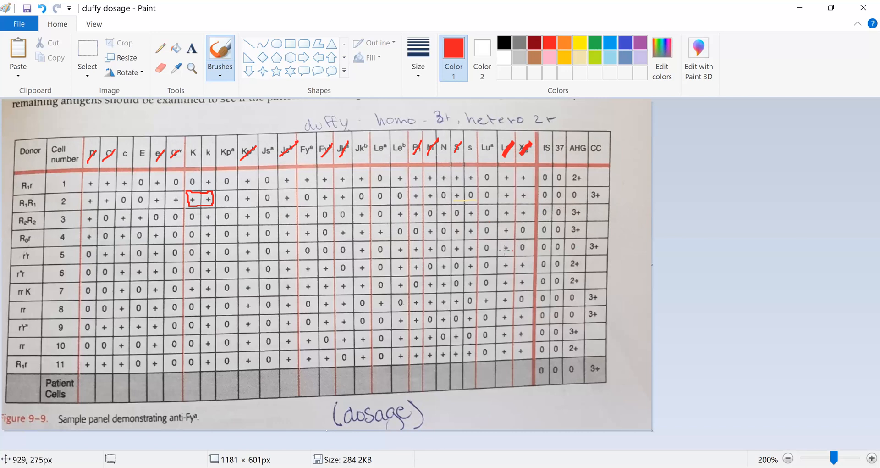
mouse_move(473, 248)
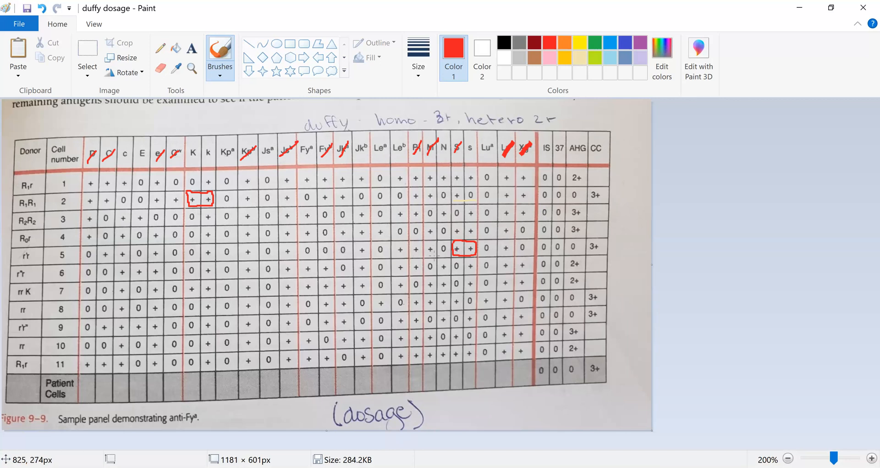
mouse_move(430, 256)
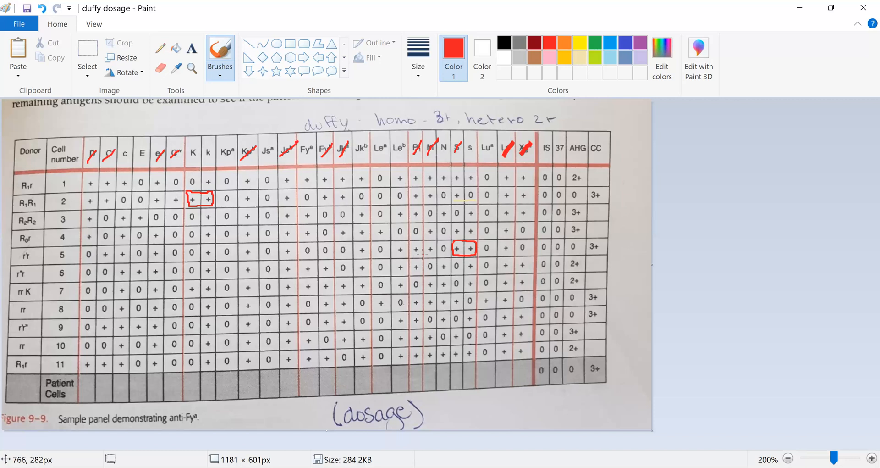
mouse_move(413, 254)
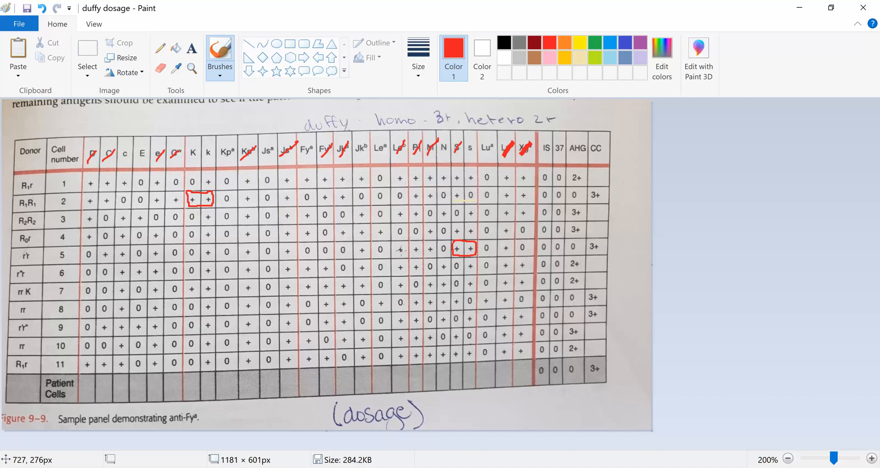
mouse_move(399, 251)
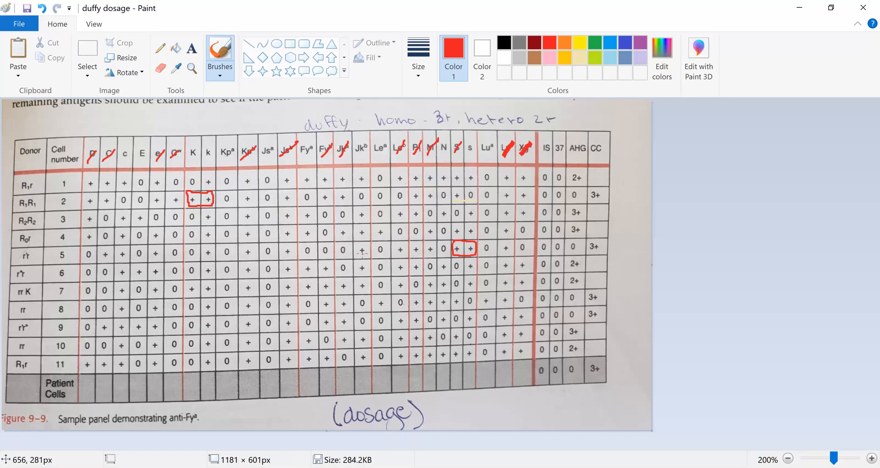
mouse_move(362, 155)
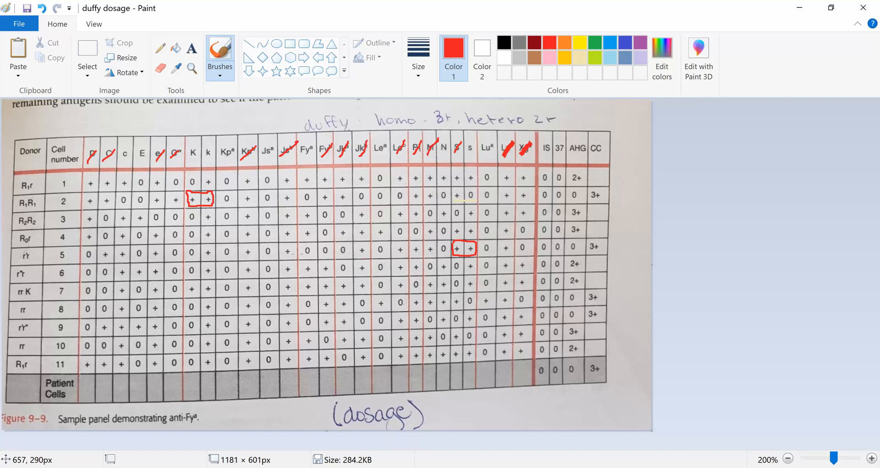
mouse_move(291, 253)
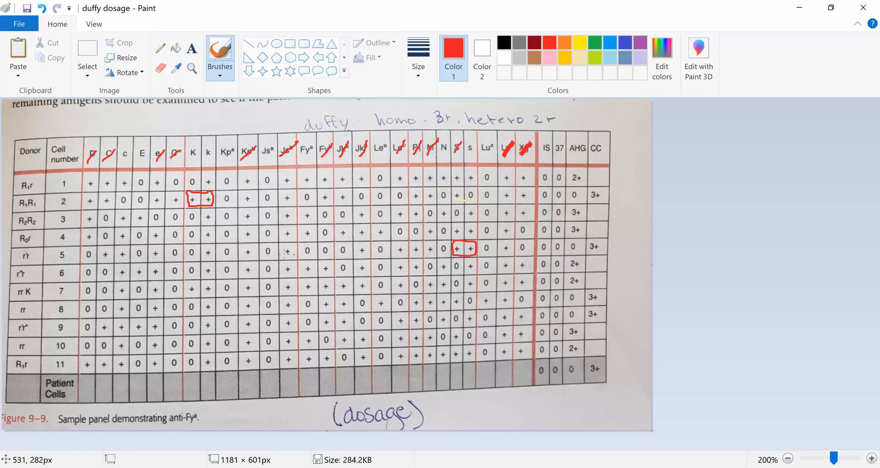
mouse_move(256, 254)
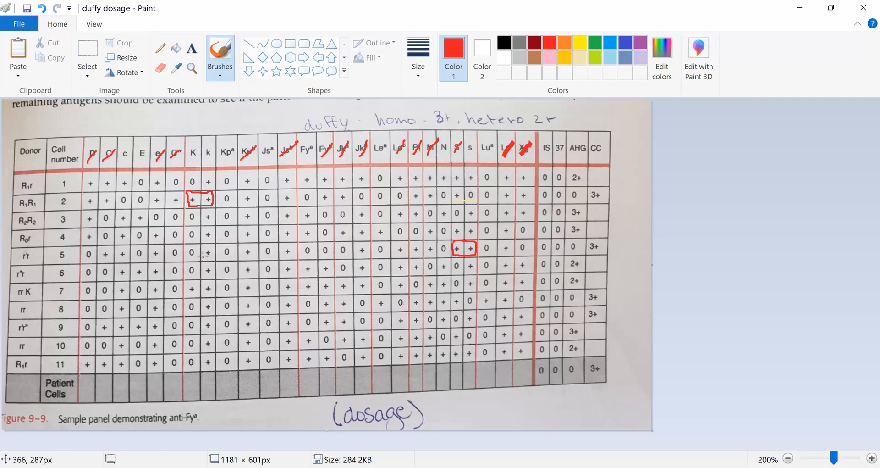
mouse_move(208, 254)
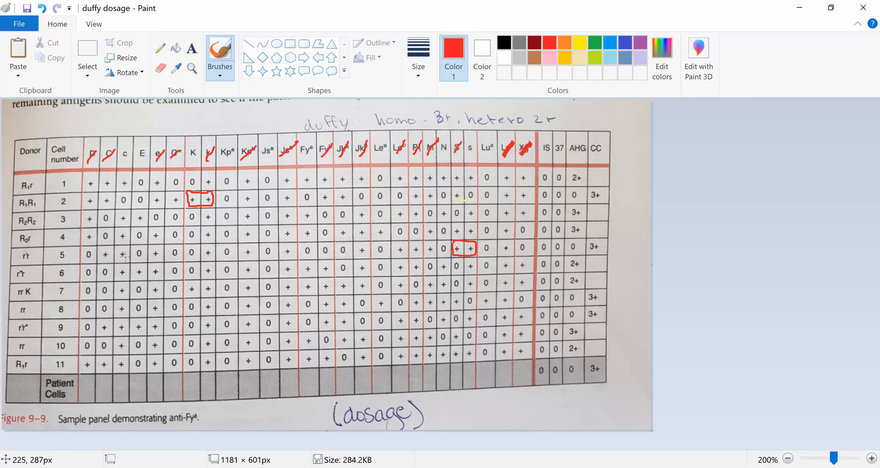
mouse_move(98, 246)
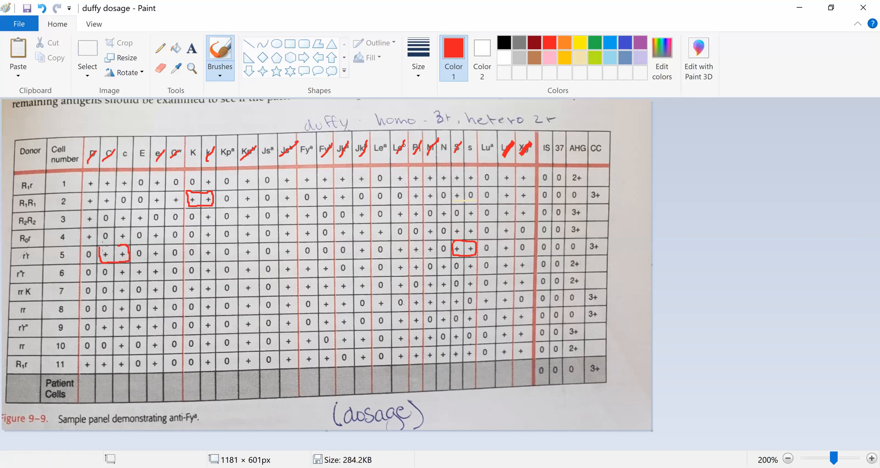
mouse_move(286, 246)
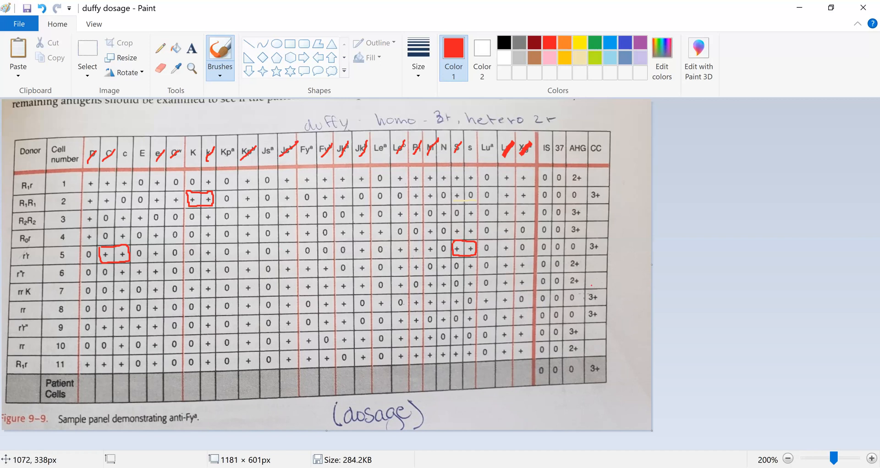
mouse_move(516, 307)
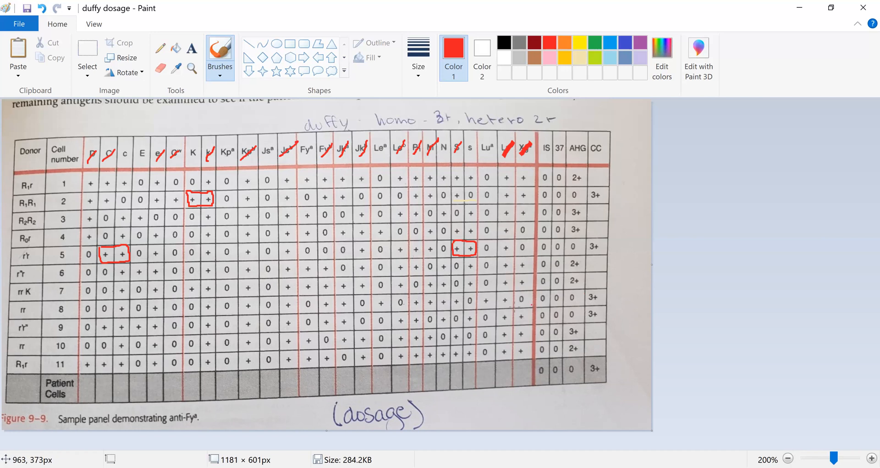
mouse_move(506, 304)
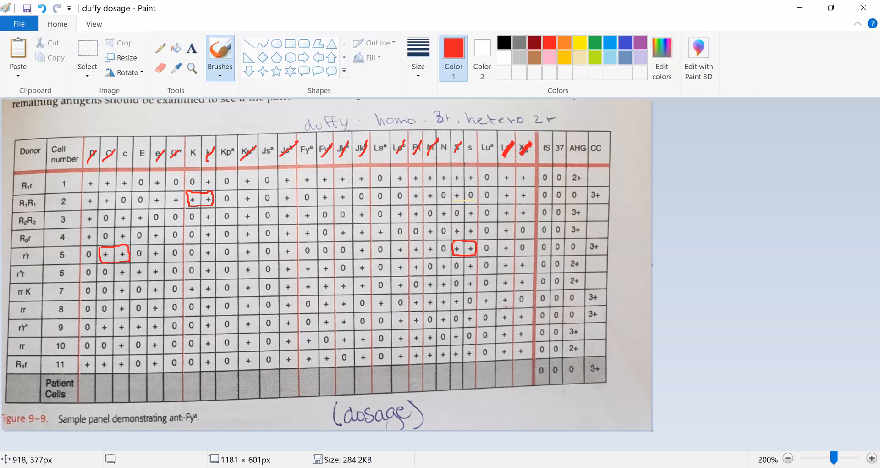
mouse_move(504, 306)
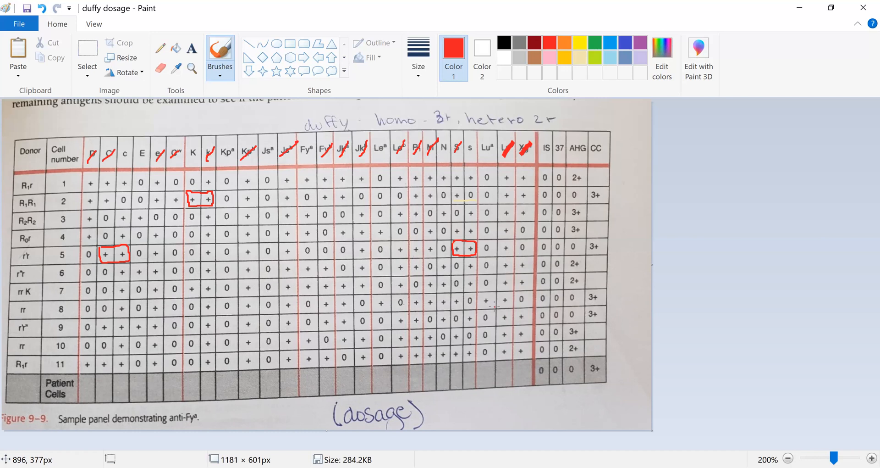
mouse_move(490, 303)
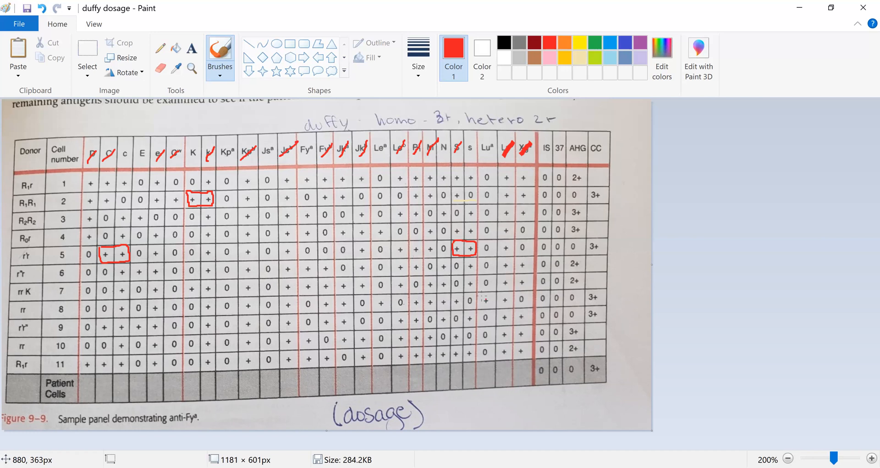
mouse_move(483, 294)
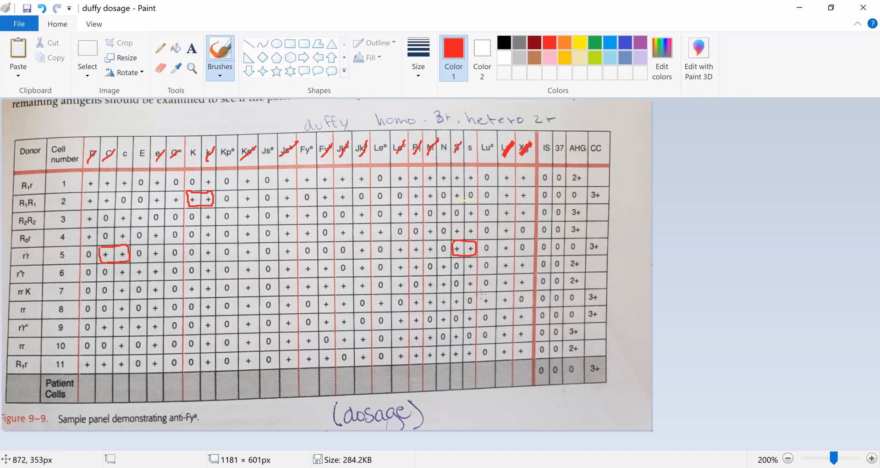
- Circle cell 8's Lua and Lub positive reactions in red
drag(479, 293, 479, 311)
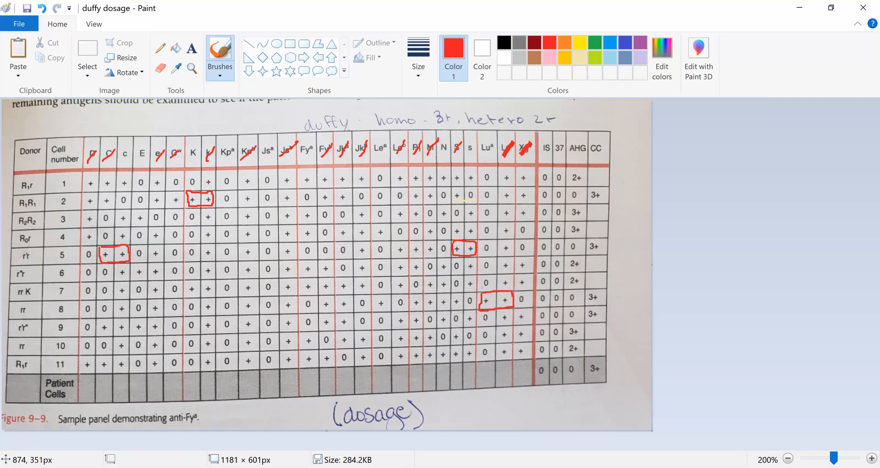
mouse_move(489, 149)
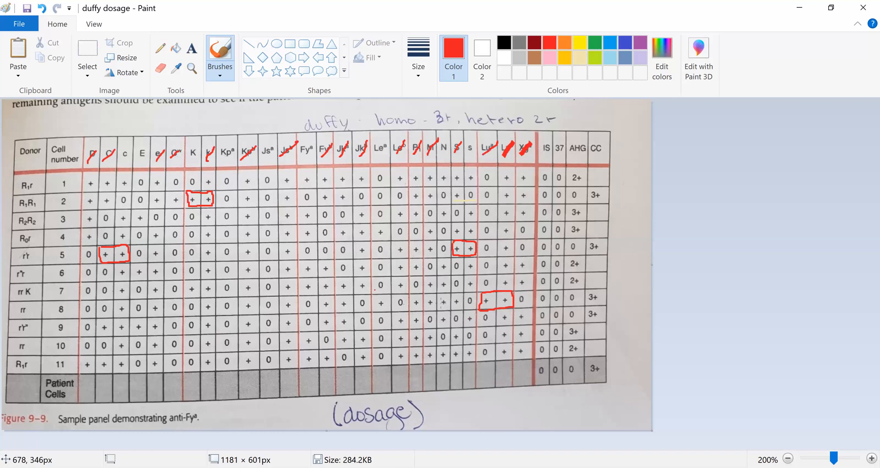
mouse_move(449, 303)
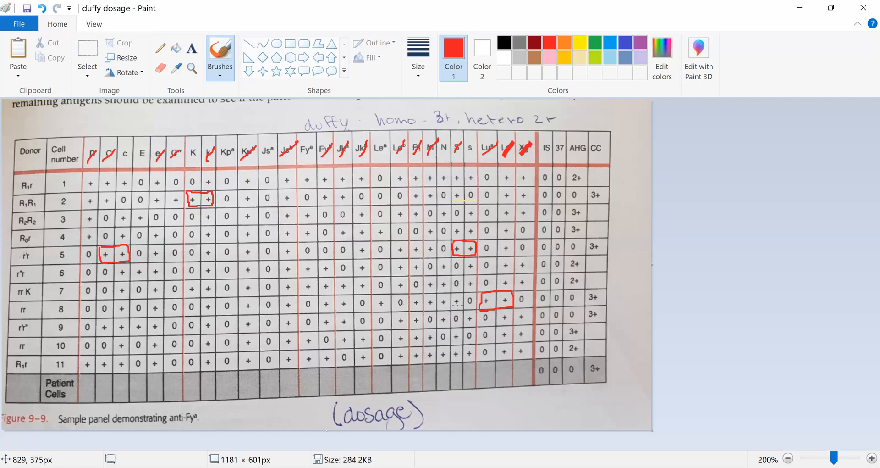
mouse_move(450, 303)
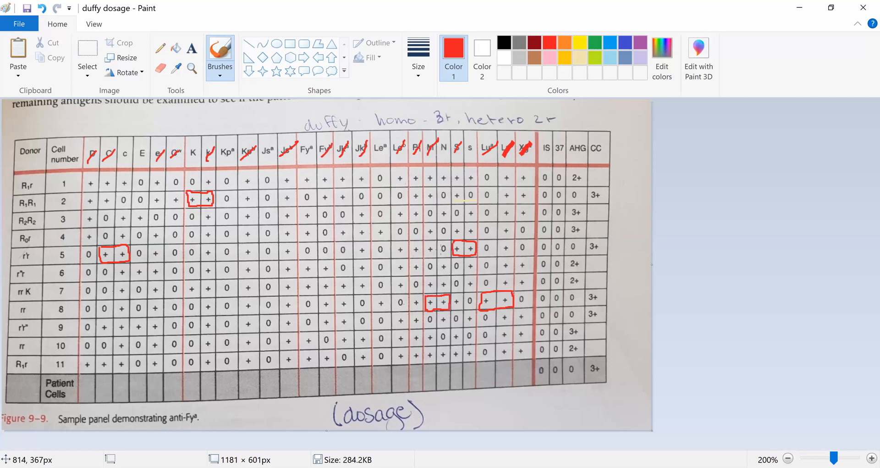
mouse_move(418, 306)
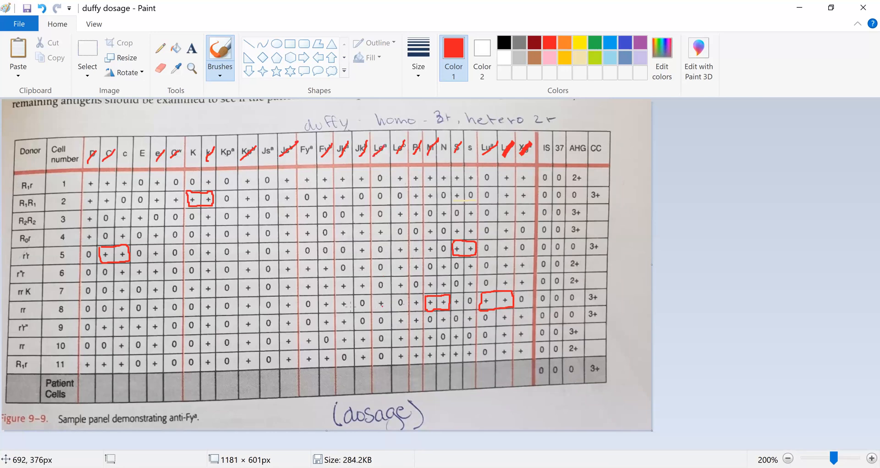
mouse_move(348, 308)
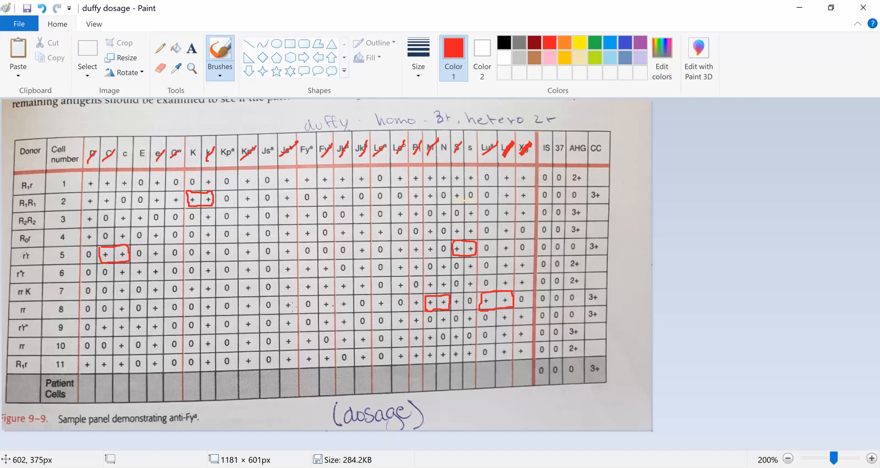
mouse_move(268, 309)
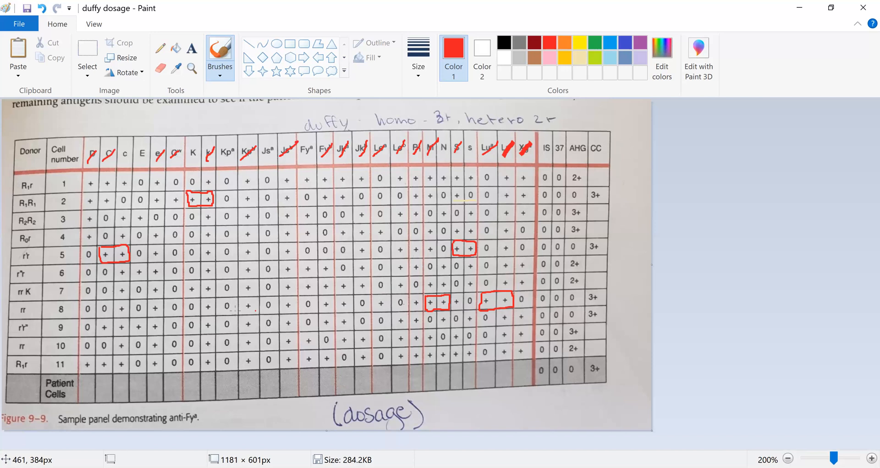
mouse_move(215, 309)
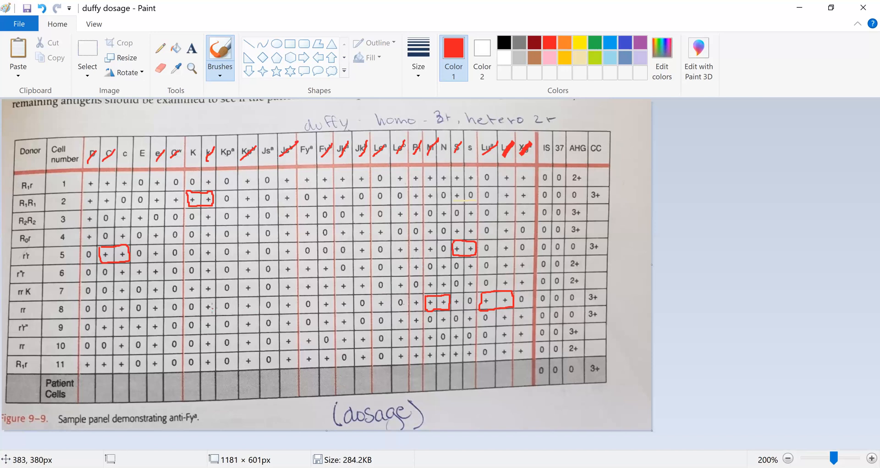
mouse_move(208, 309)
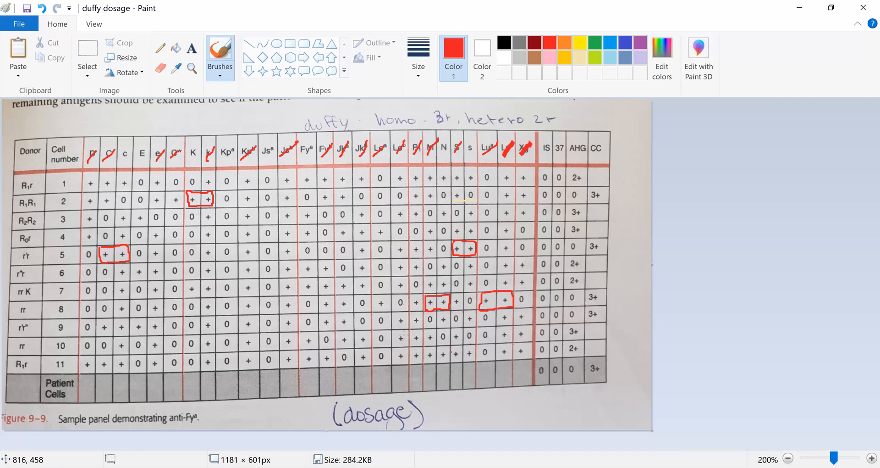
mouse_move(201, 308)
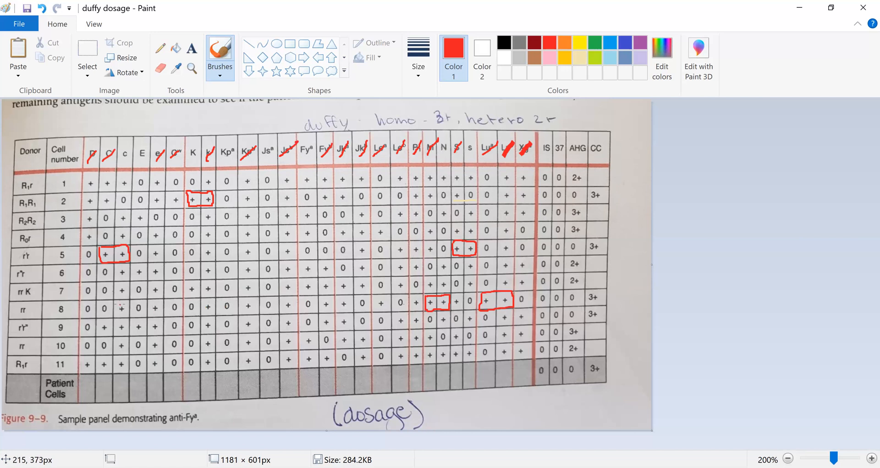
mouse_move(118, 306)
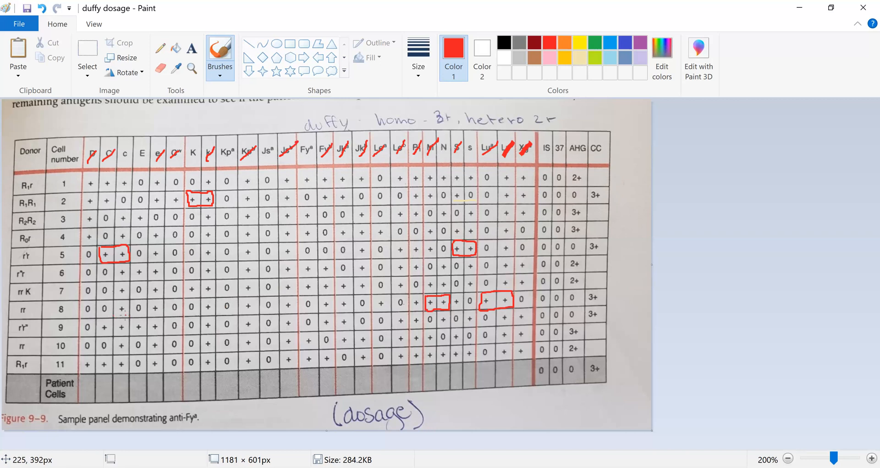
- Cross out the c antigen column header in red
click(125, 154)
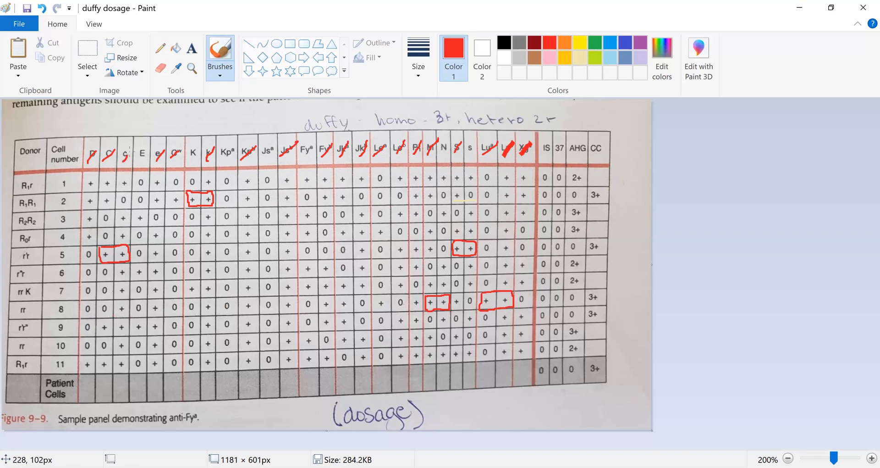
mouse_move(249, 289)
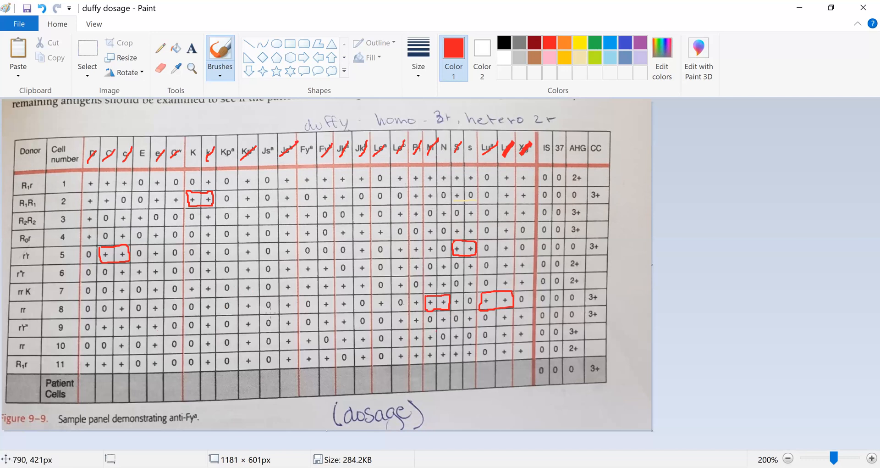
mouse_move(490, 337)
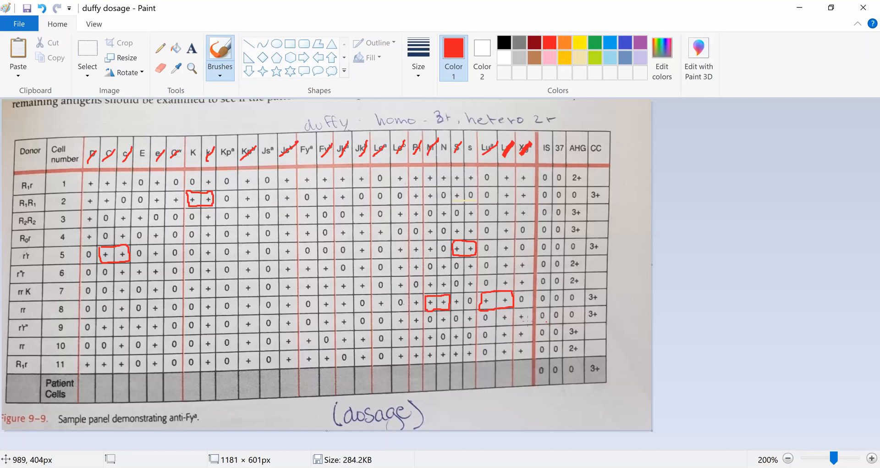
mouse_move(520, 321)
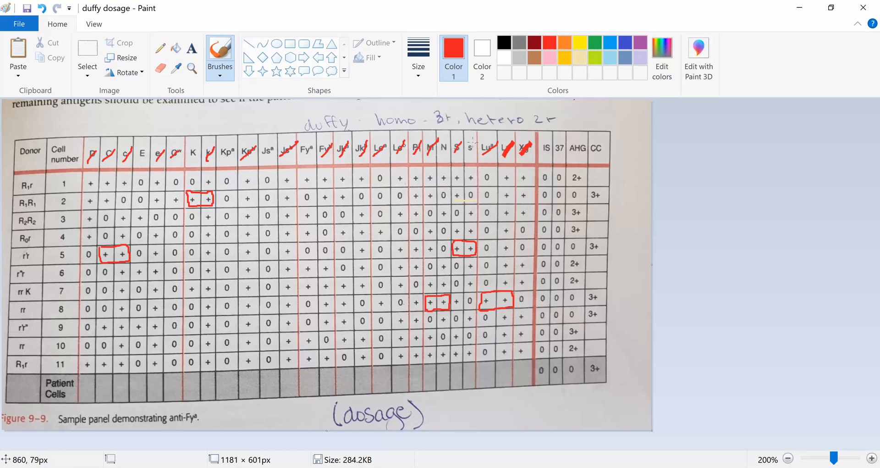
mouse_move(468, 146)
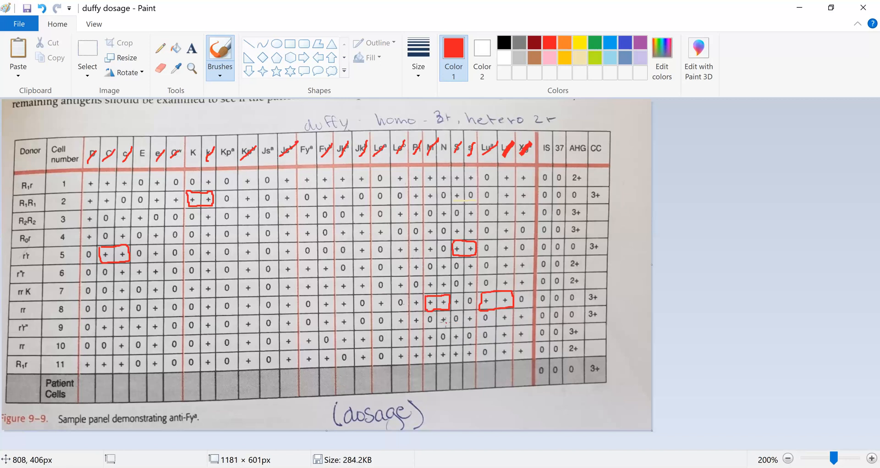
mouse_move(444, 325)
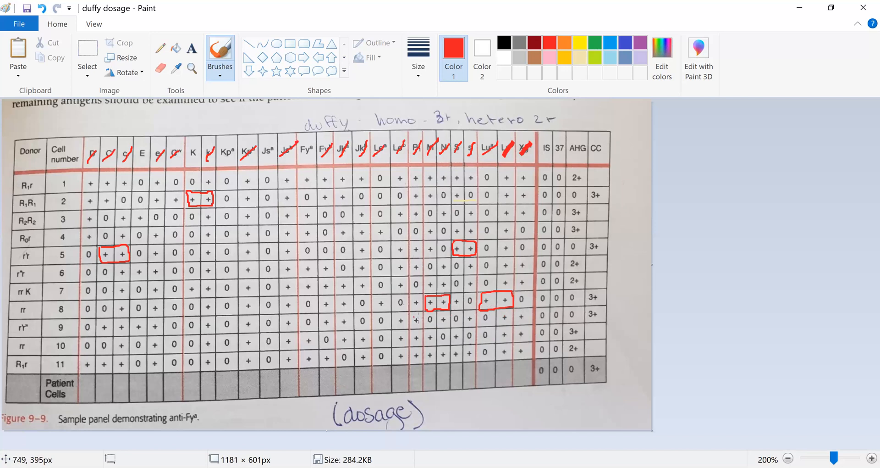
mouse_move(412, 318)
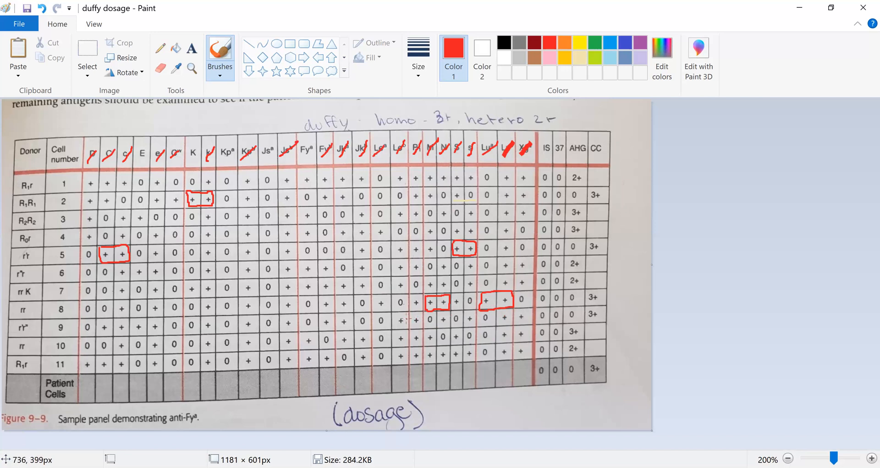
mouse_move(351, 318)
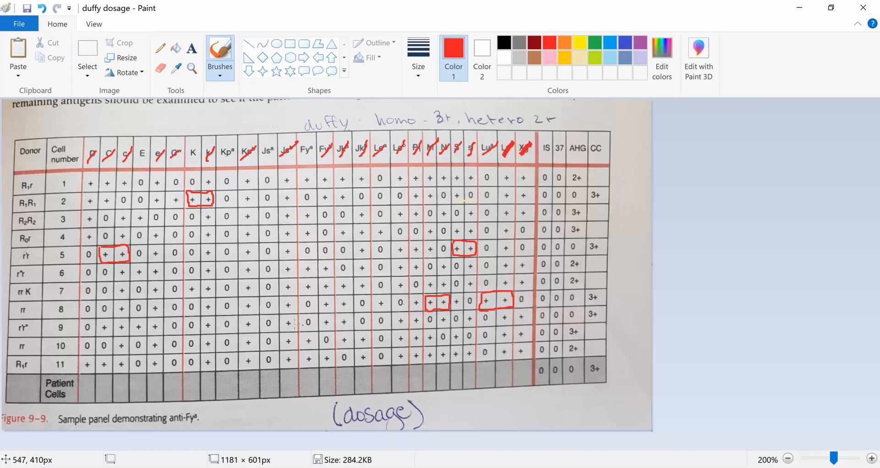
mouse_move(250, 324)
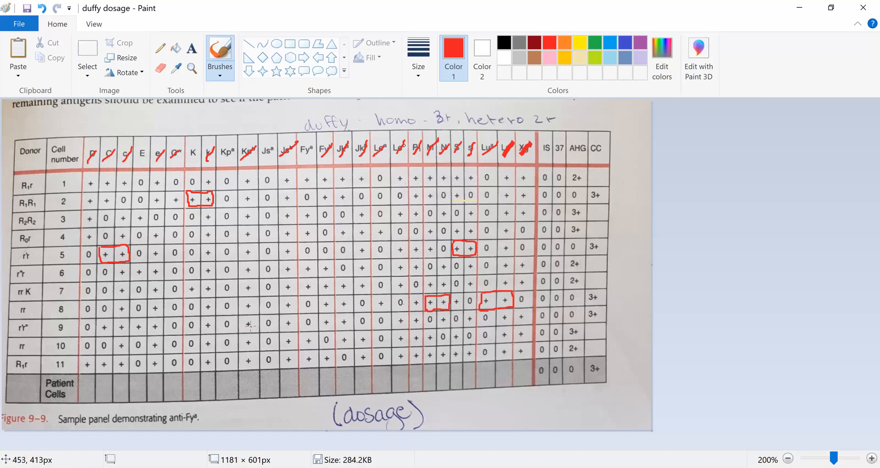
mouse_move(217, 324)
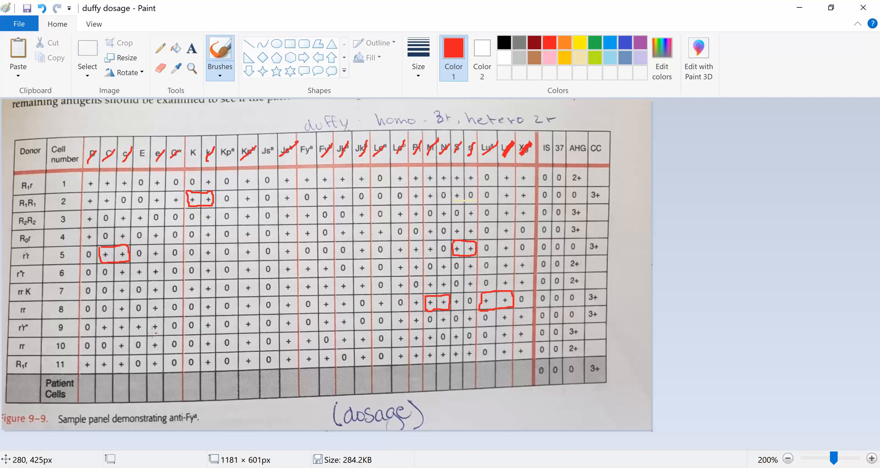
mouse_move(138, 326)
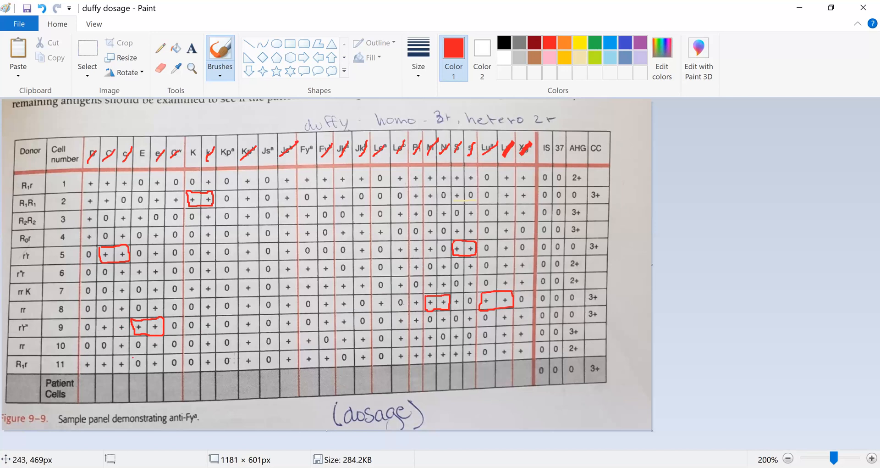
mouse_move(616, 325)
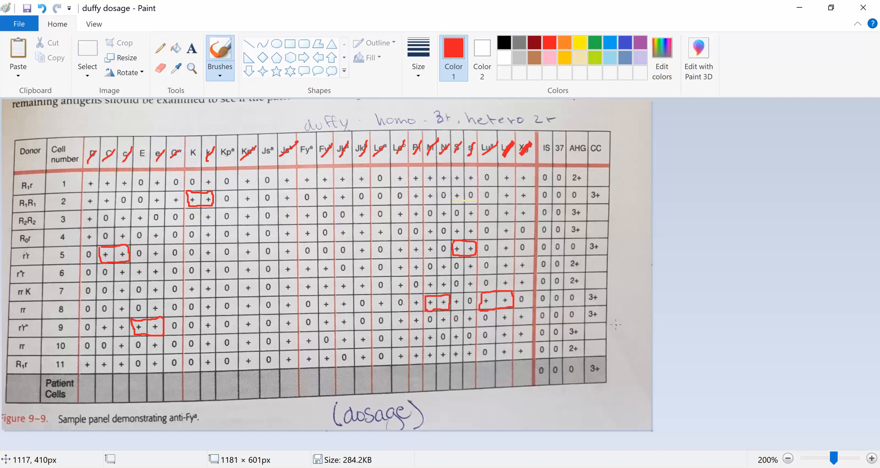
mouse_move(564, 90)
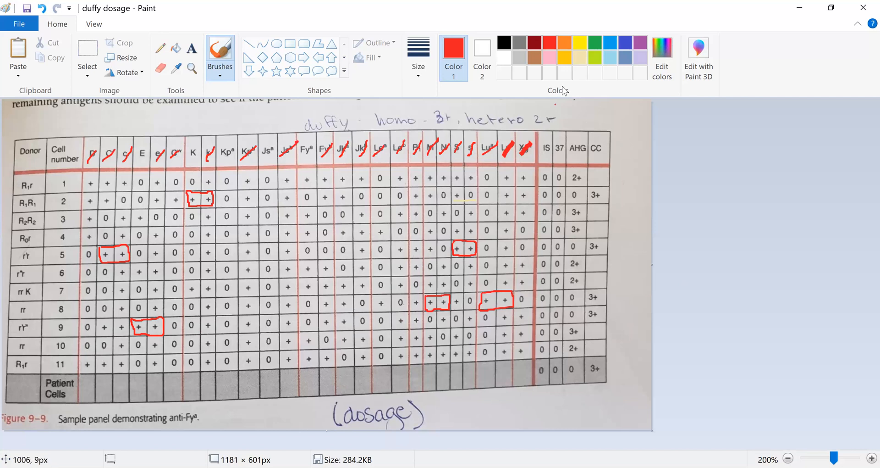
mouse_move(579, 47)
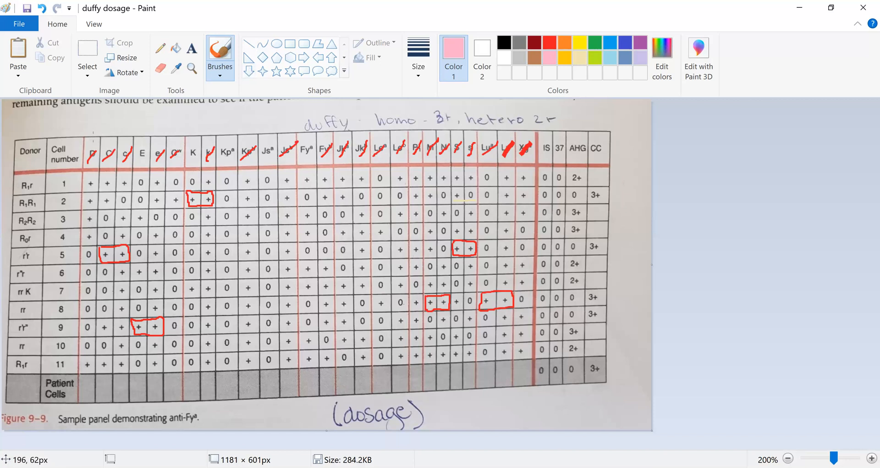
mouse_move(142, 140)
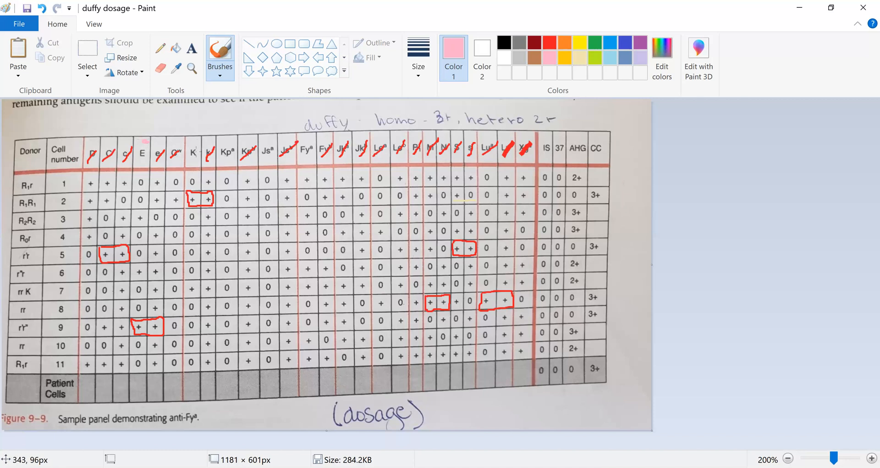
mouse_move(195, 146)
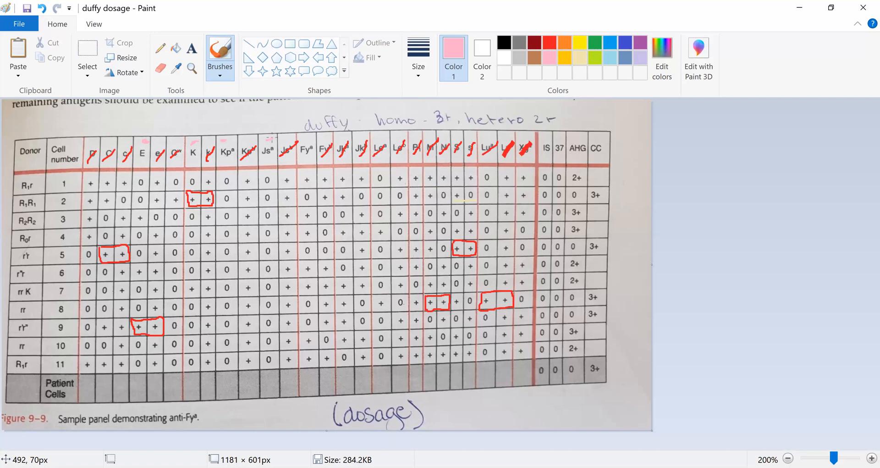
mouse_move(268, 139)
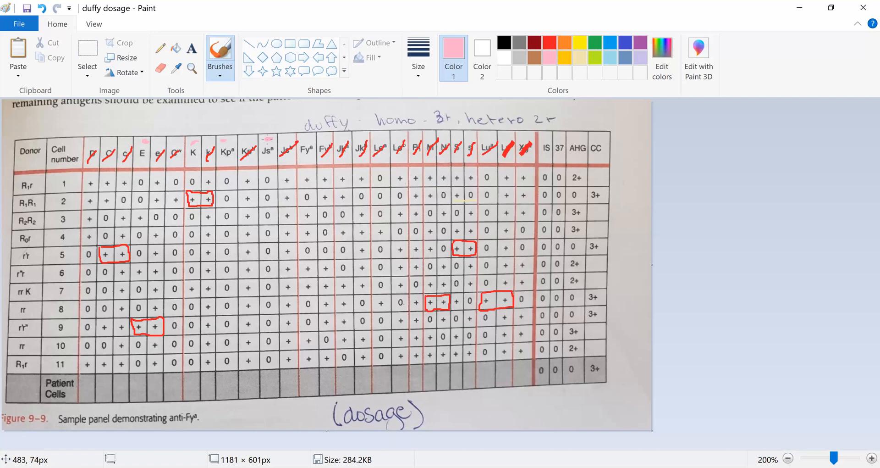
mouse_move(306, 139)
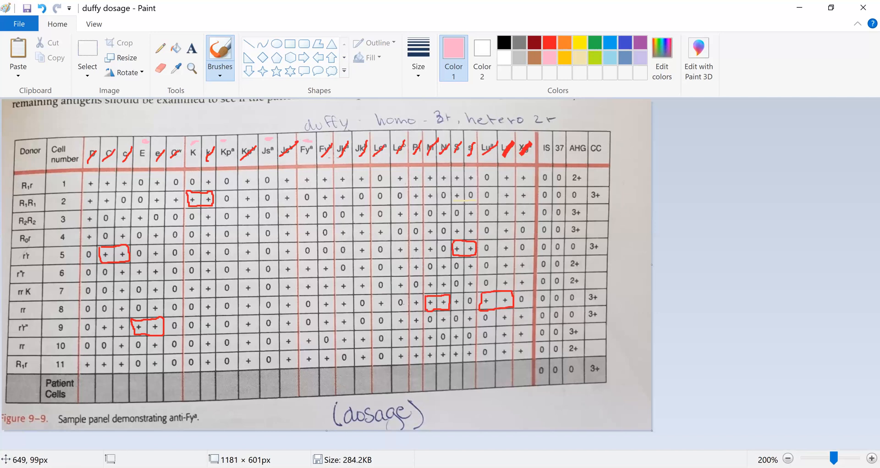
mouse_move(277, 127)
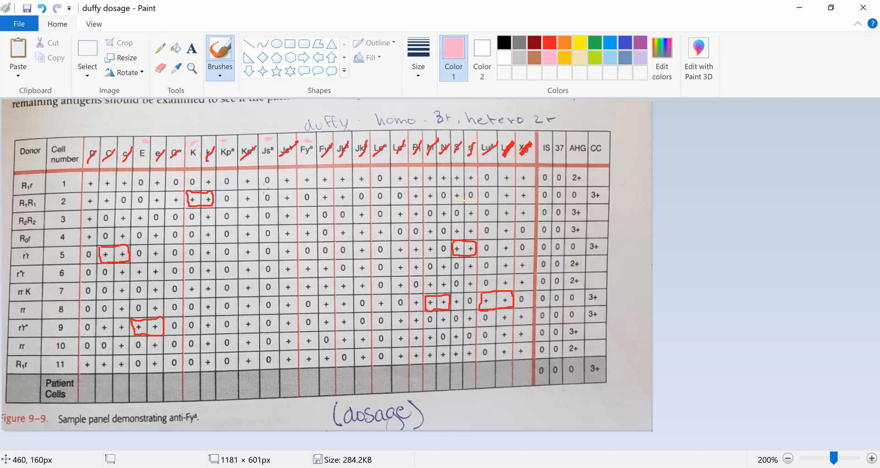
mouse_move(273, 309)
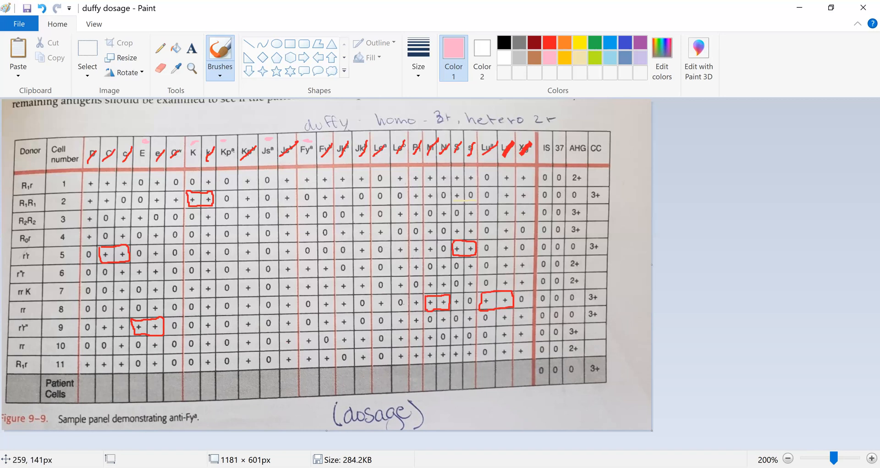
mouse_move(361, 115)
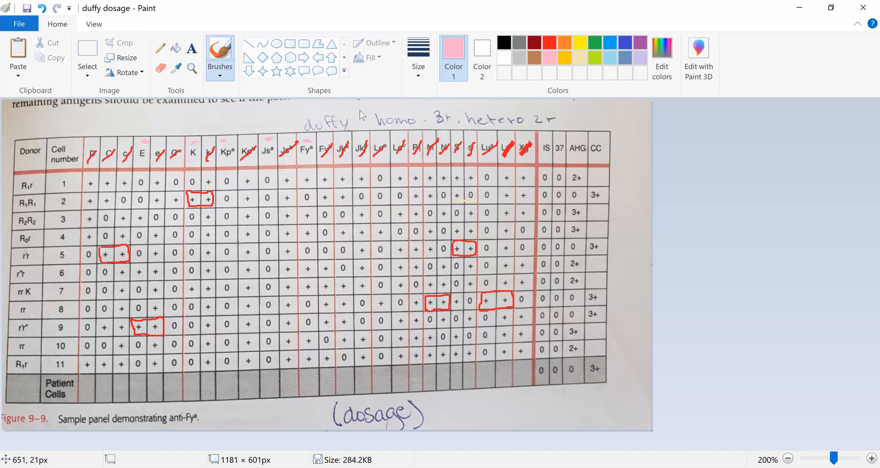
mouse_move(582, 43)
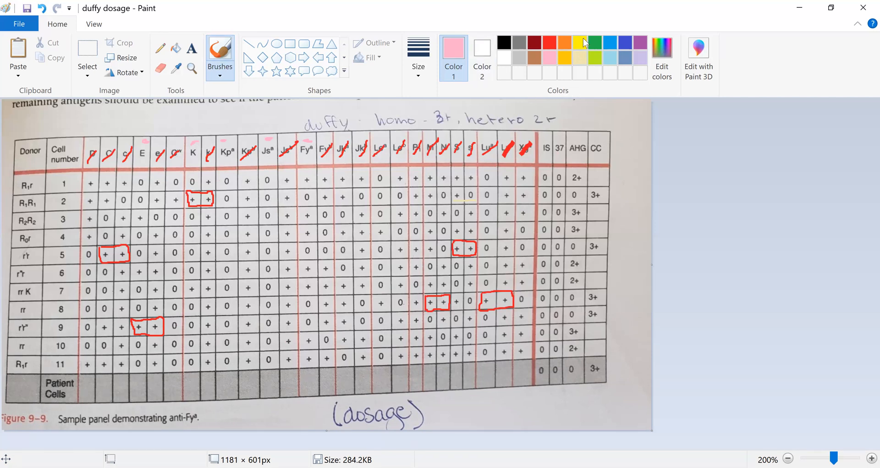
- Switch the drawing colour to yellow for the Fya markings
click(581, 43)
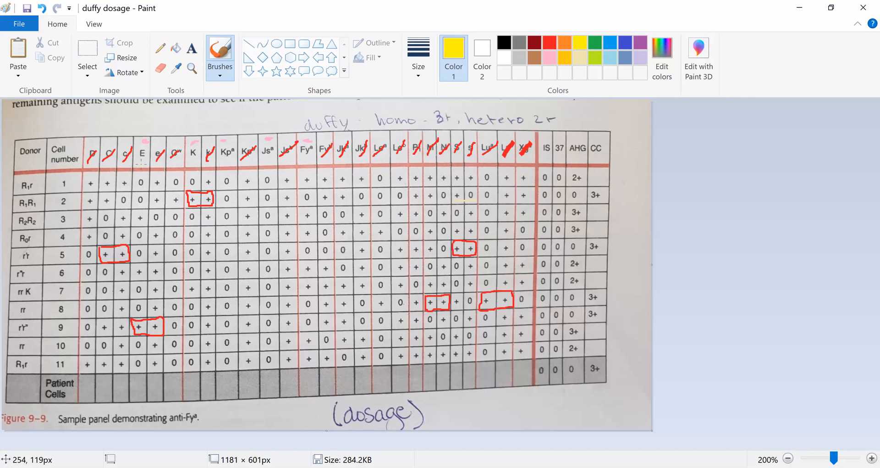
mouse_move(140, 168)
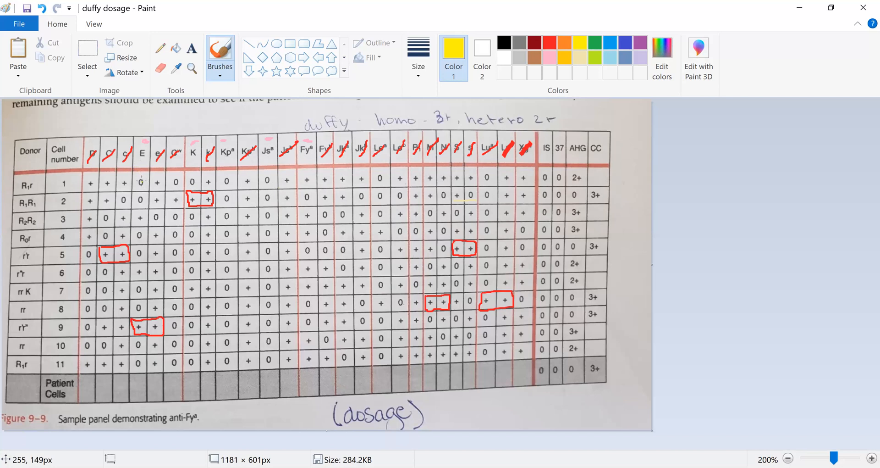
mouse_move(141, 190)
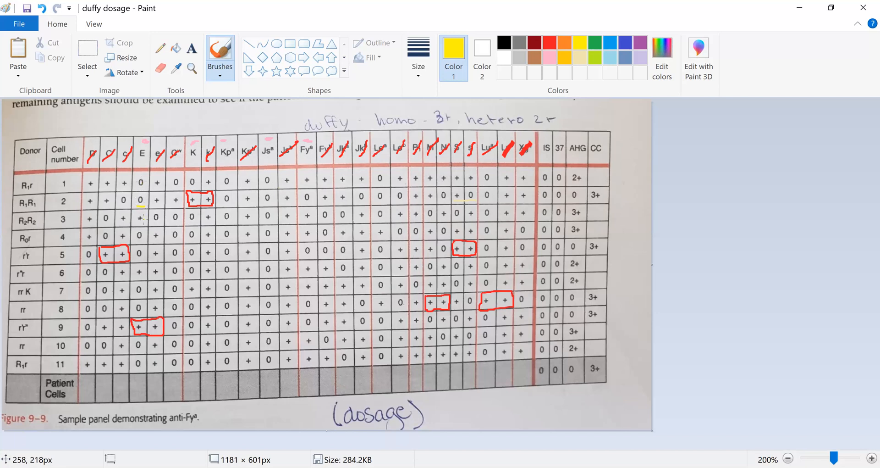
mouse_move(141, 223)
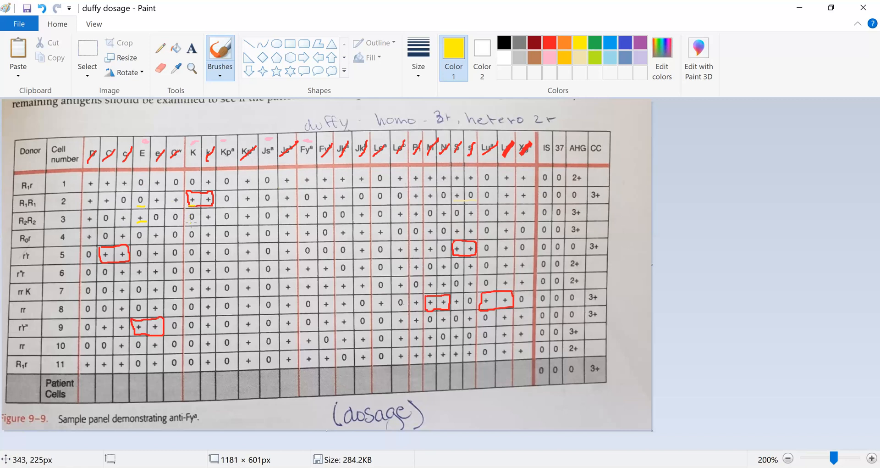
mouse_move(164, 97)
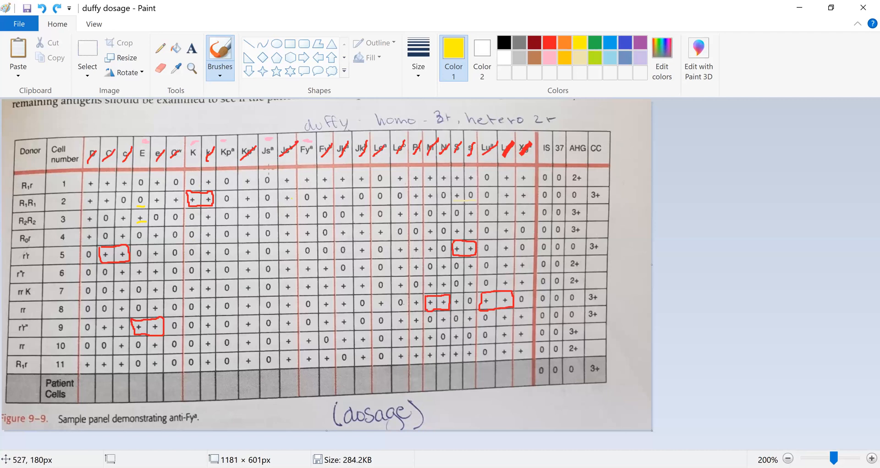
mouse_move(306, 154)
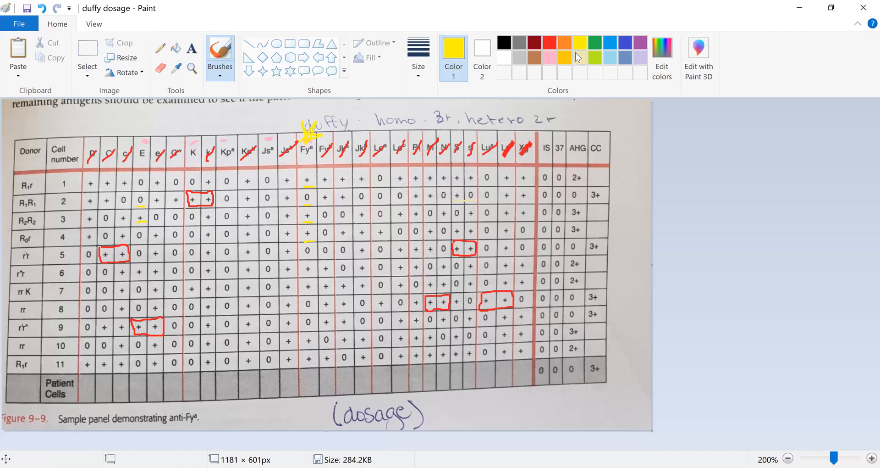
- Switch the drawing colour to green for the Fya/Fyb underlines
click(579, 42)
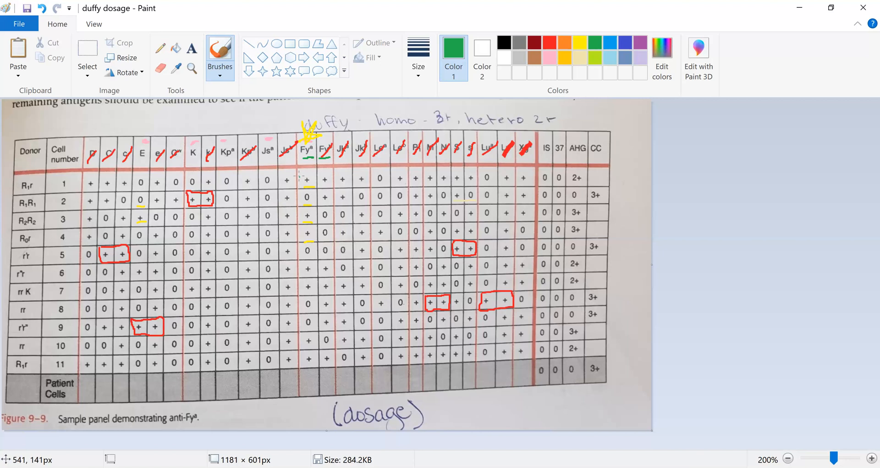
mouse_move(323, 185)
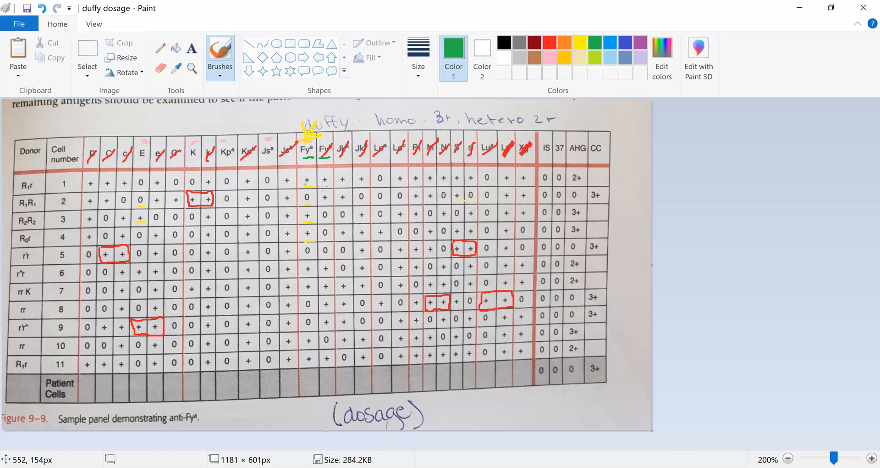
mouse_move(307, 186)
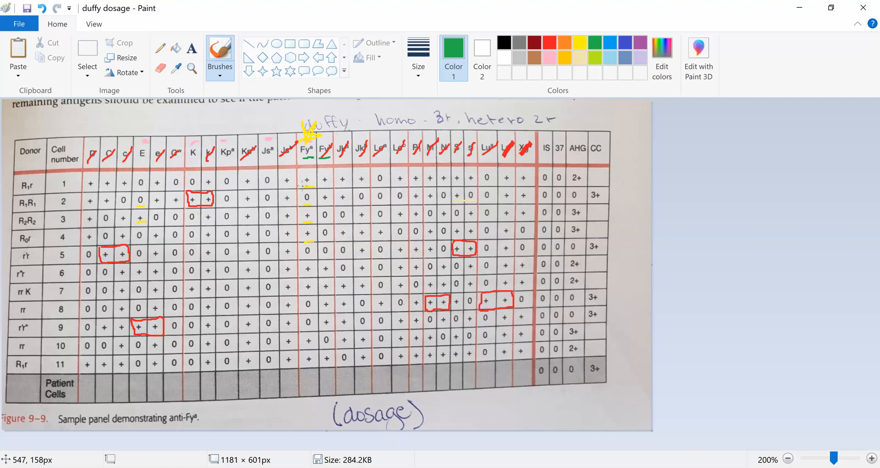
mouse_move(303, 188)
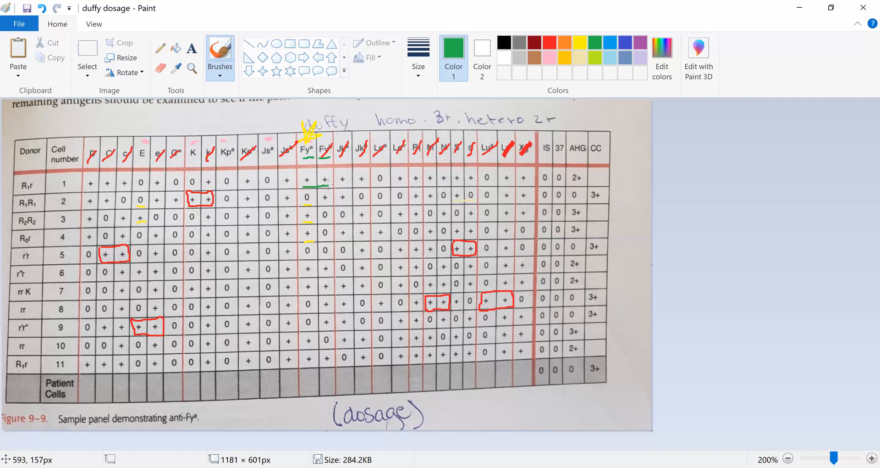
mouse_move(566, 178)
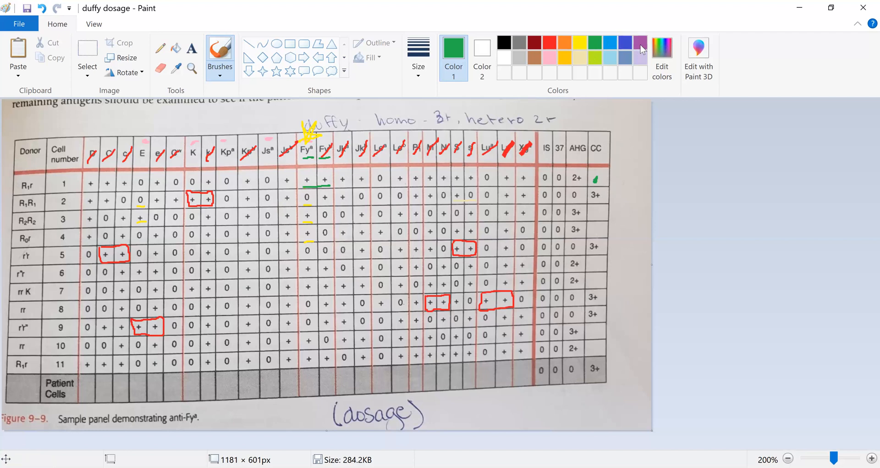
- Switch to purple for cells 3 and 4, then underline a homozygous Fya-positive cell in green
click(641, 42)
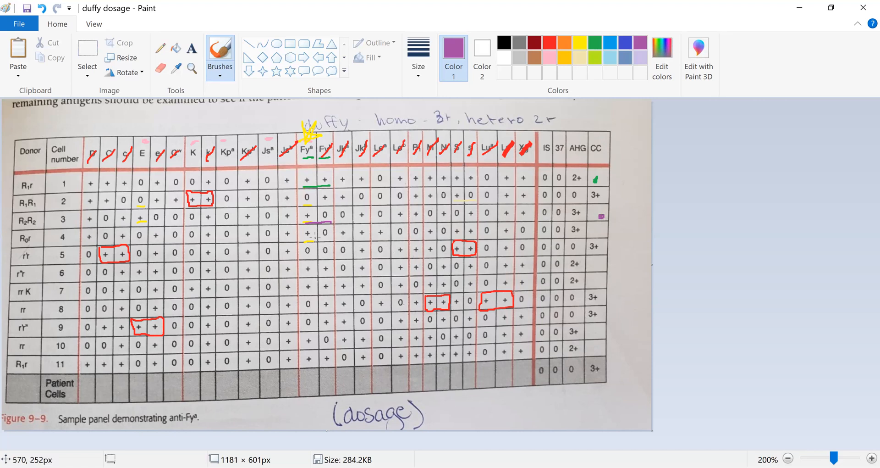
mouse_move(307, 240)
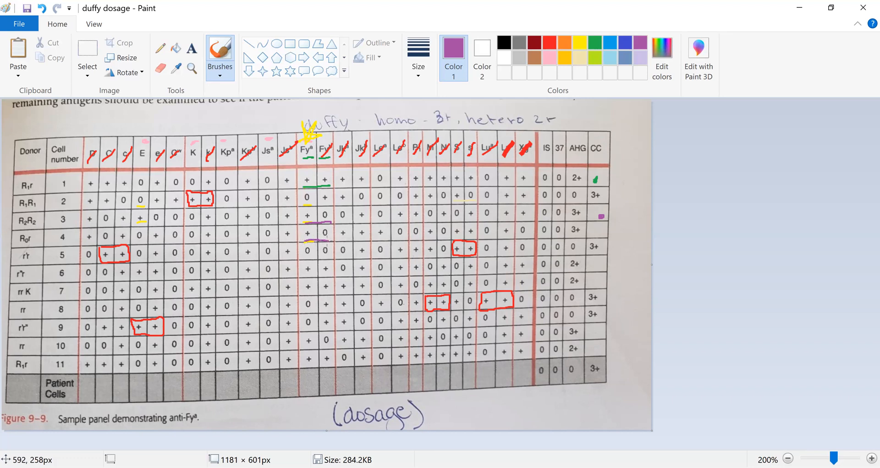
mouse_move(438, 235)
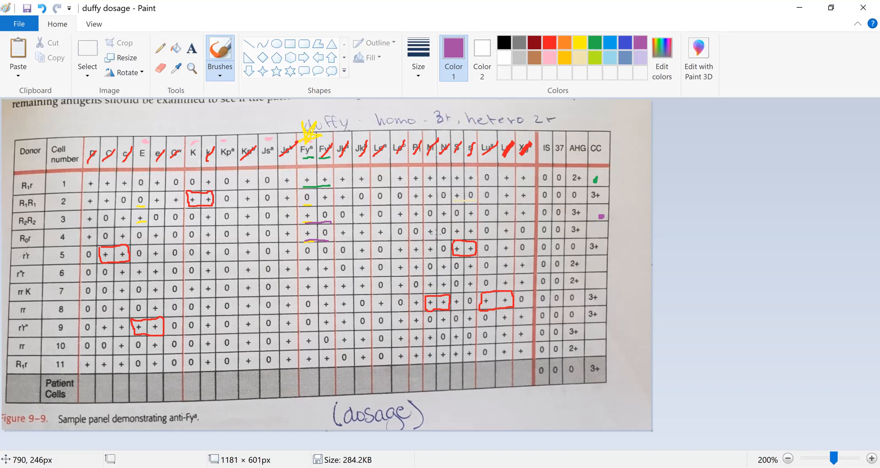
mouse_move(601, 233)
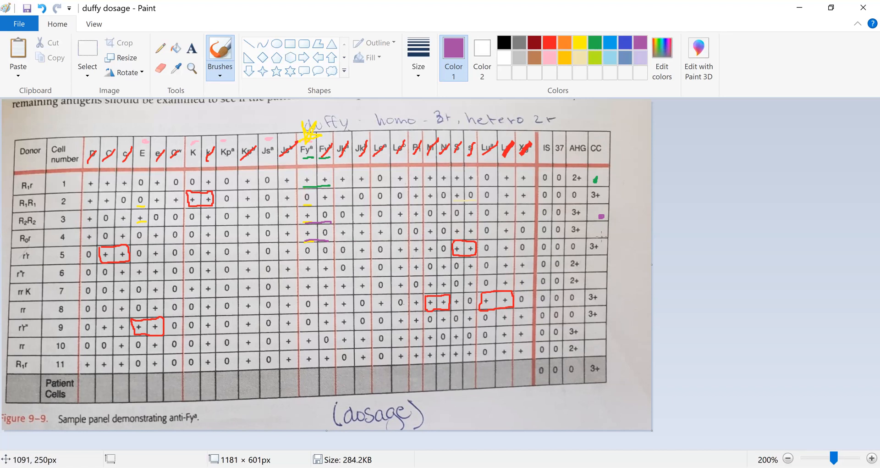
mouse_move(599, 231)
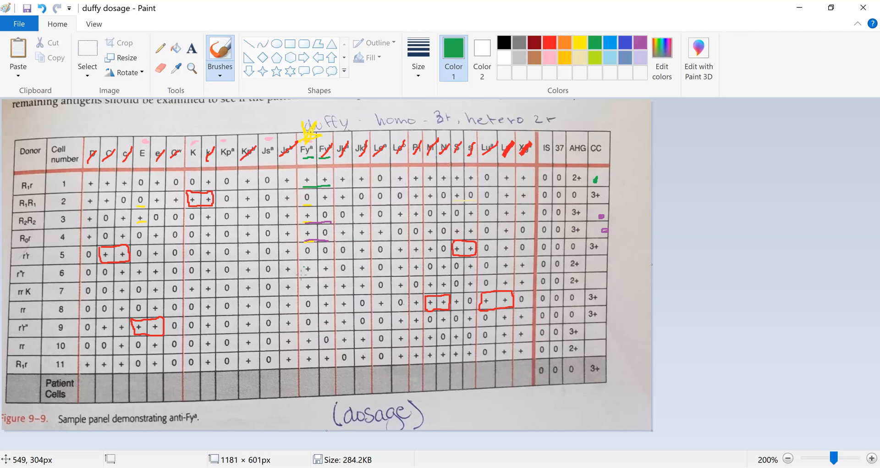
drag(297, 279, 332, 276)
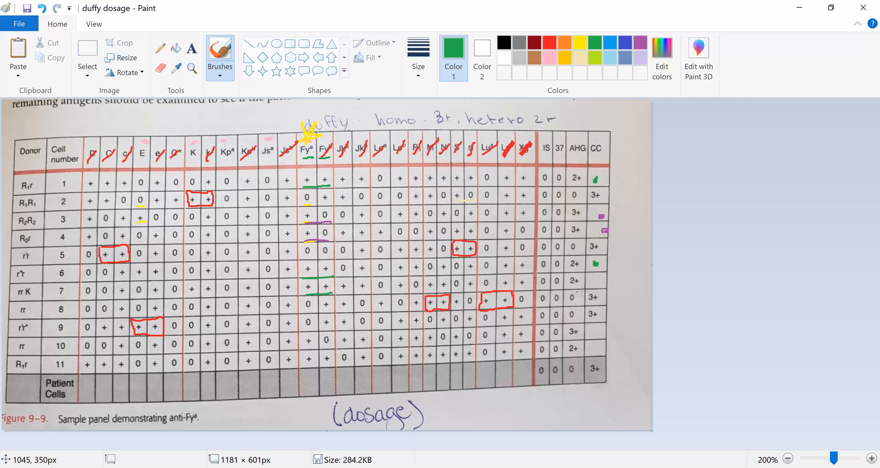
- Add a green reaction dot, a purple underline for cell 10, and further green/purple marks for lower Fya cells
click(595, 281)
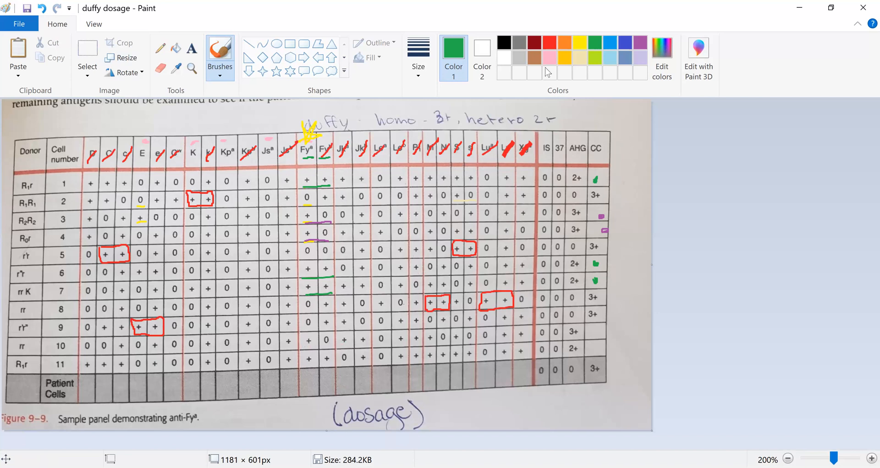
mouse_move(638, 45)
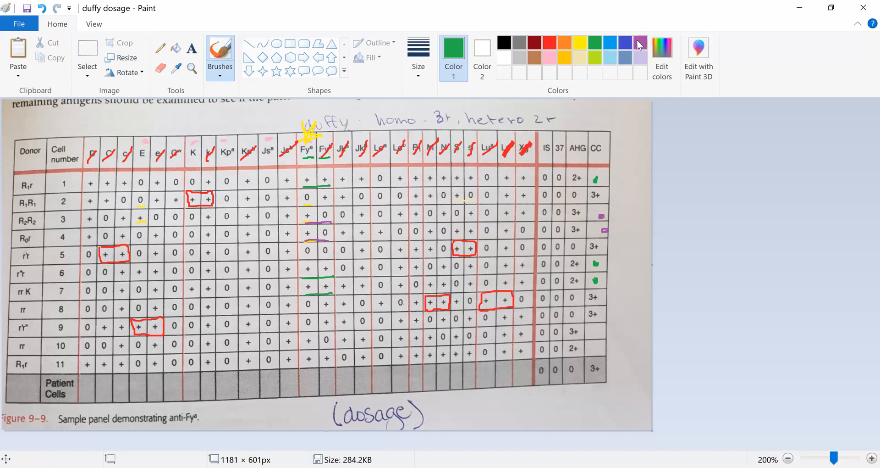
click(639, 44)
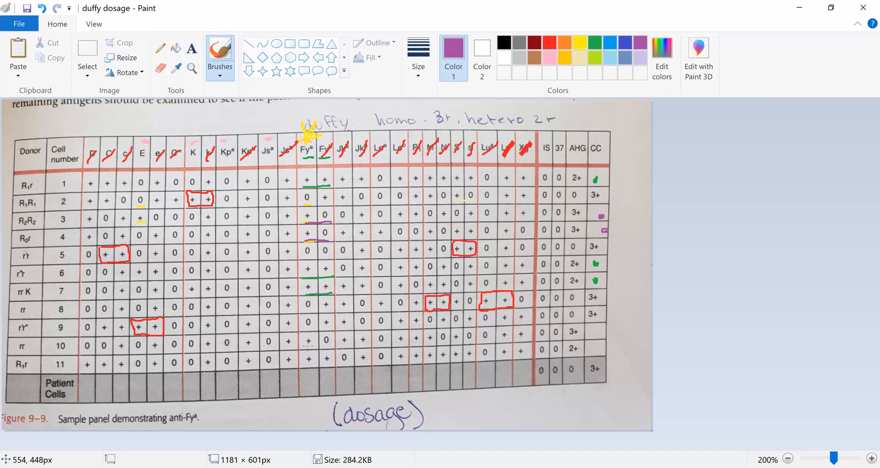
drag(307, 346, 331, 344)
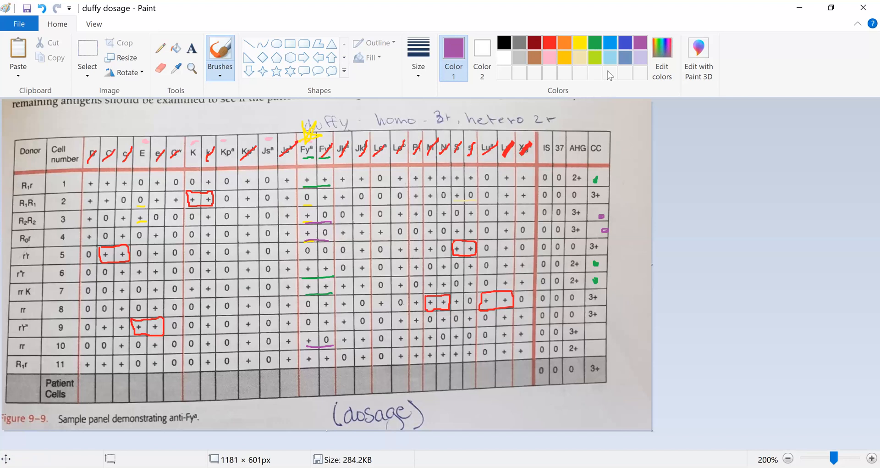
click(579, 43)
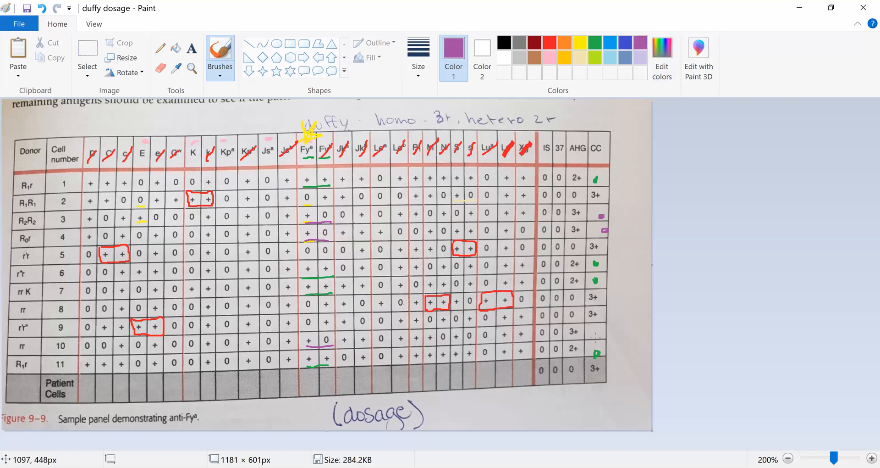
click(598, 332)
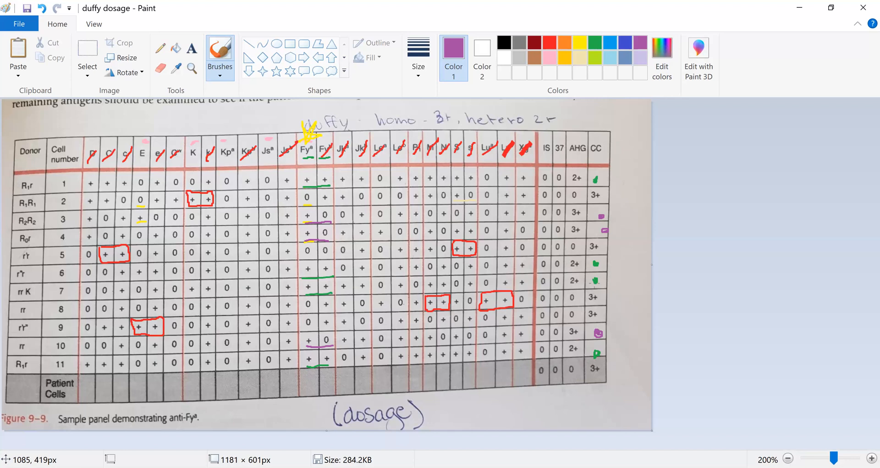
mouse_move(588, 114)
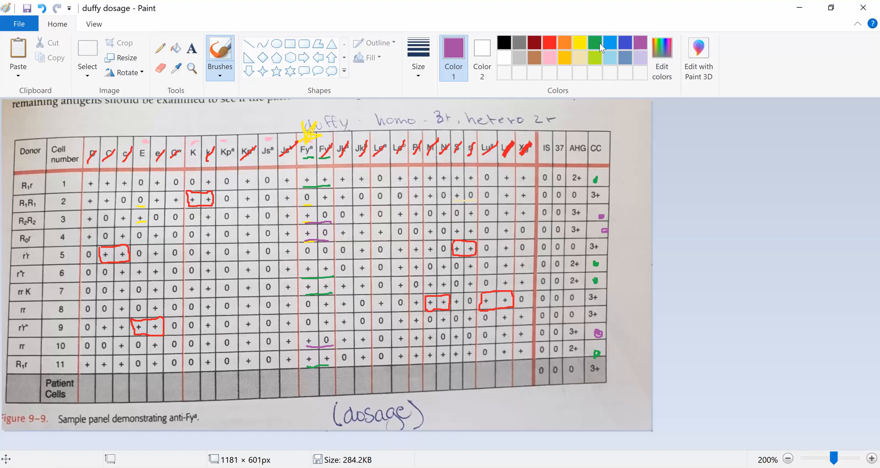
- Use green for the 2+ AHG reaction underlines, then purple for the 3+ results
click(594, 41)
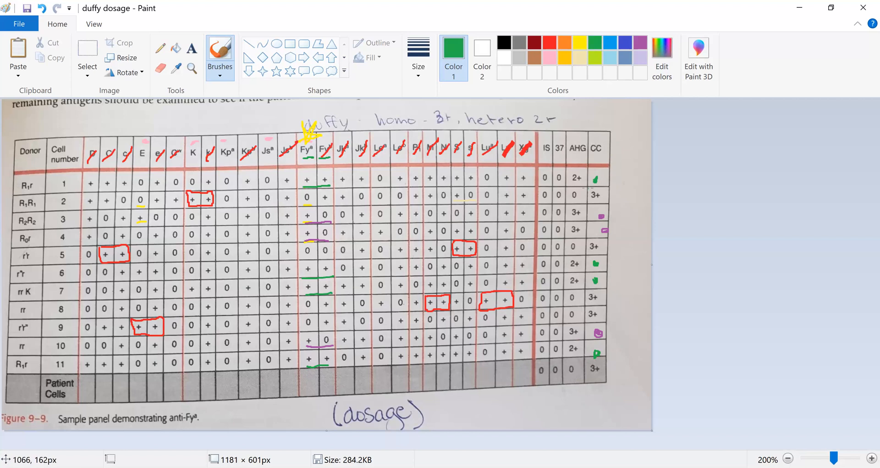
mouse_move(504, 169)
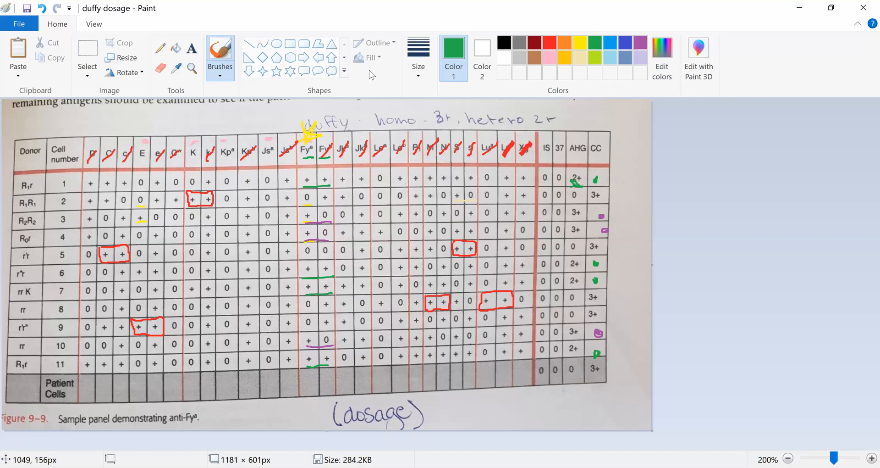
mouse_move(676, 164)
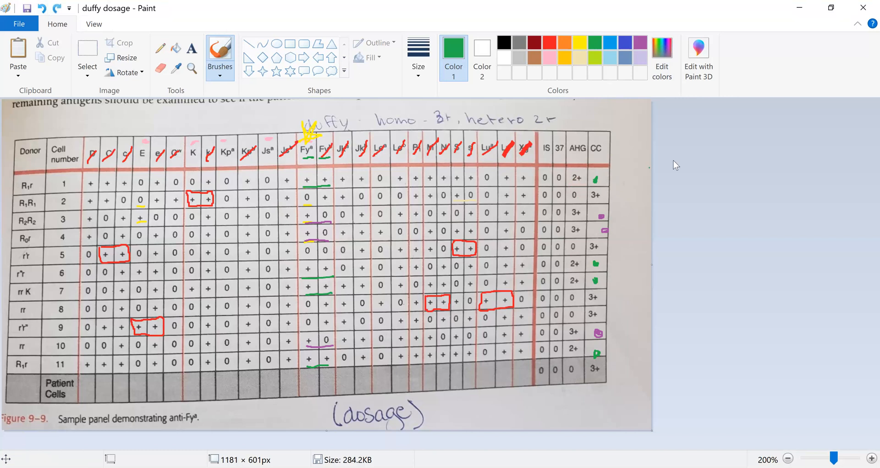
mouse_move(676, 164)
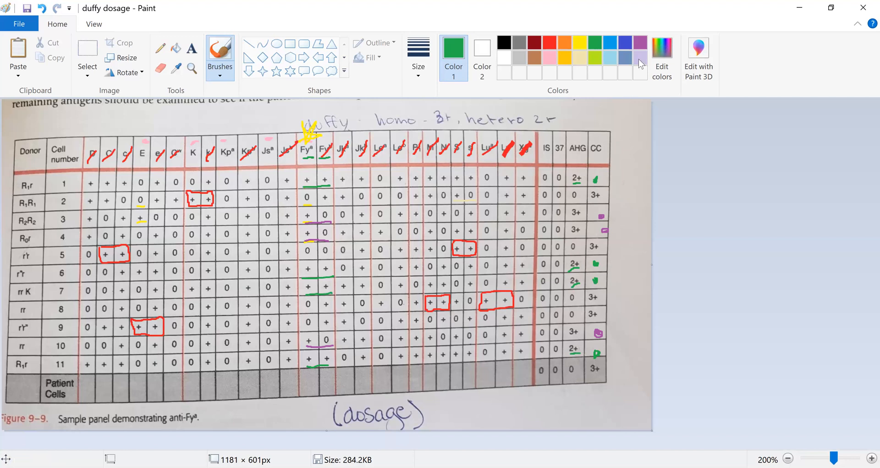
click(640, 41)
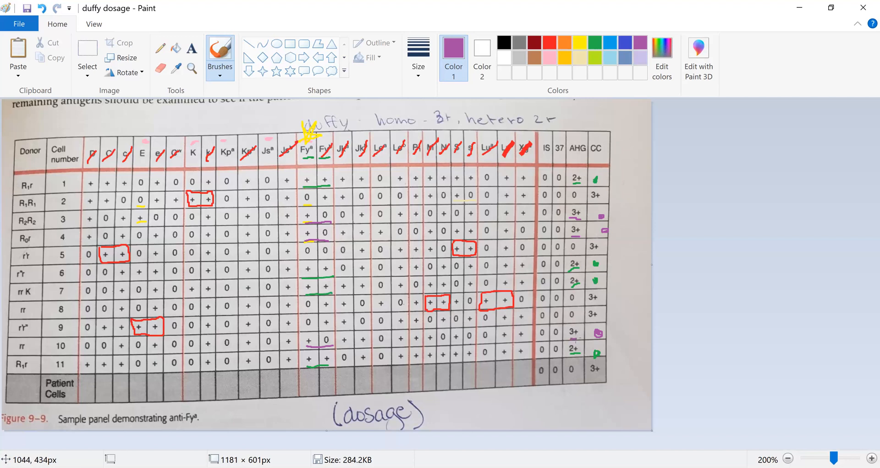
mouse_move(456, 369)
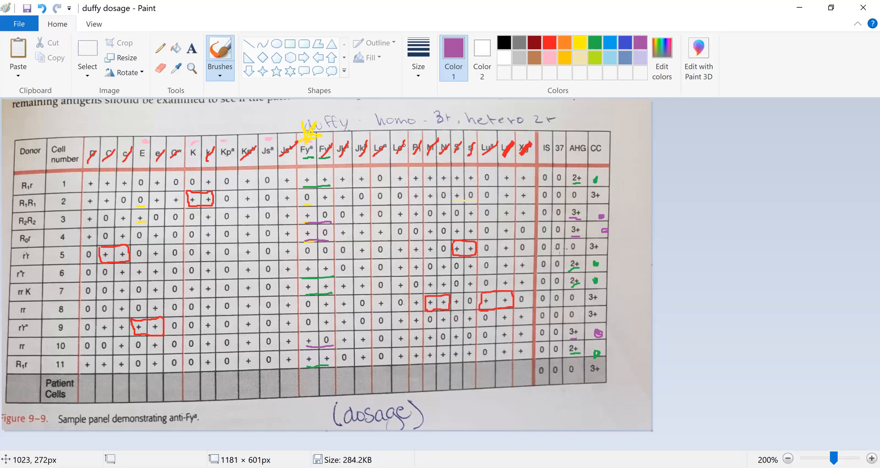
mouse_move(313, 141)
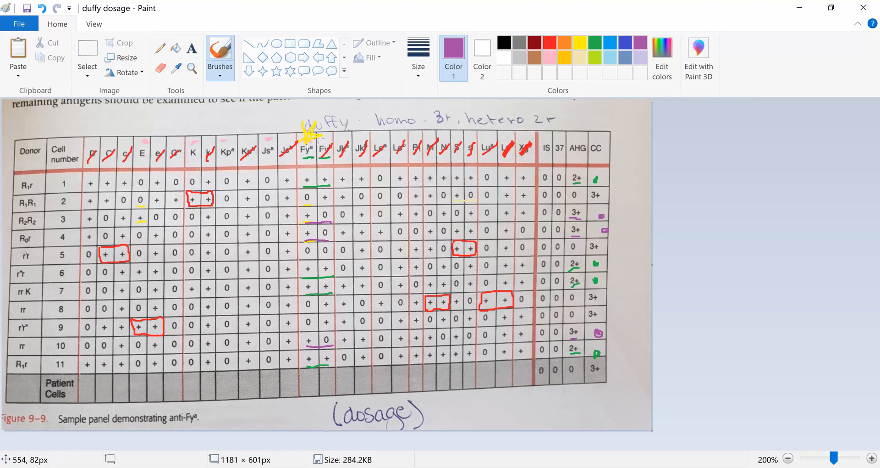